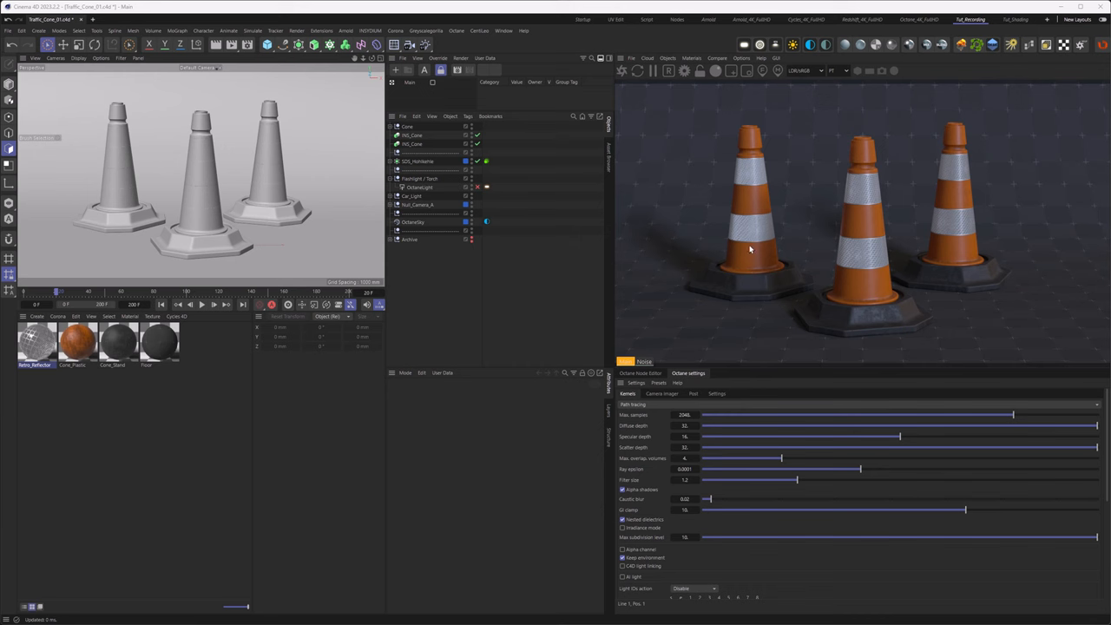
mouse_move(767, 295)
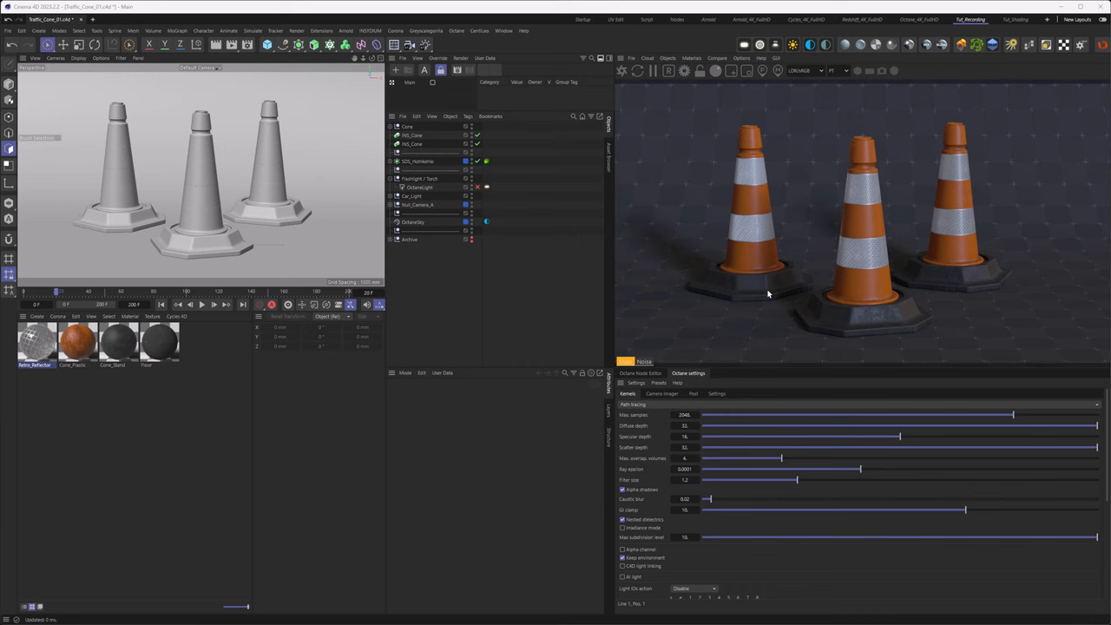
mouse_move(724, 160)
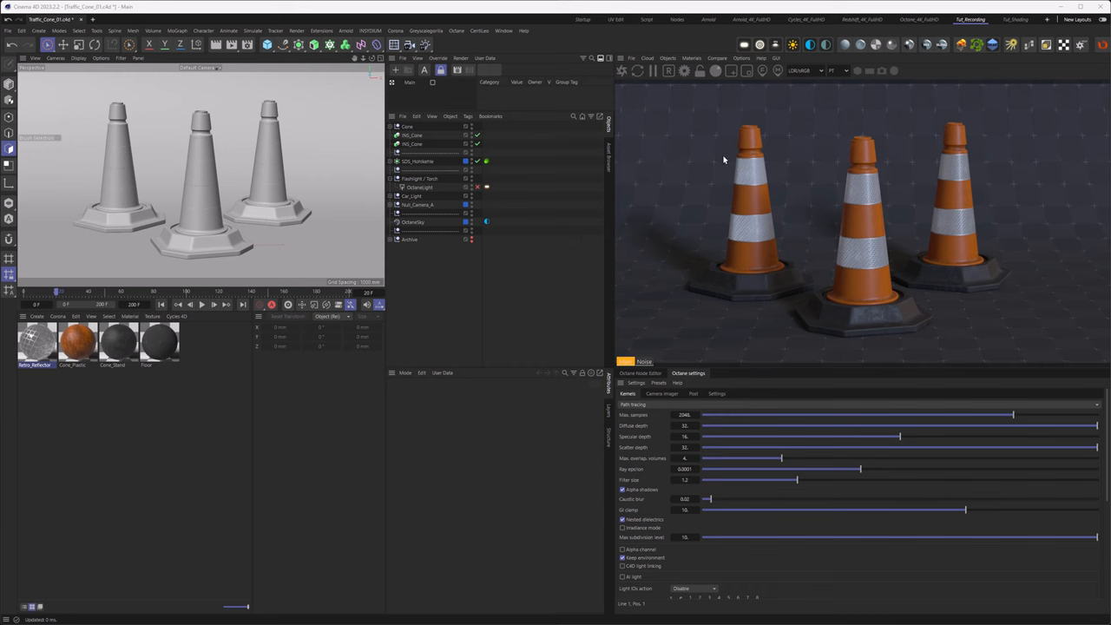
mouse_move(753, 177)
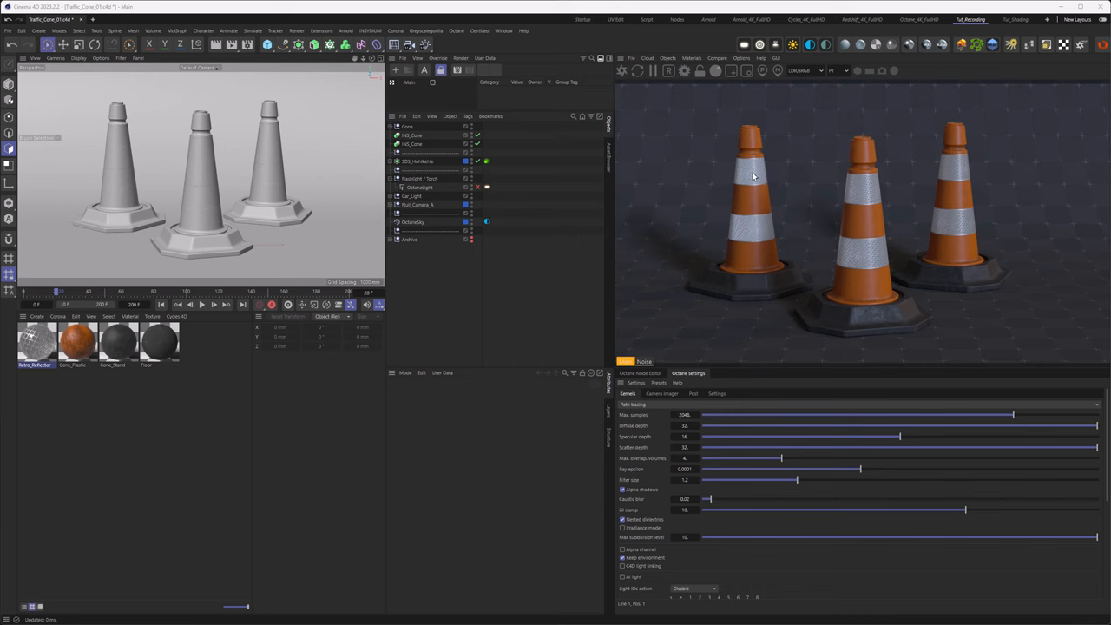
mouse_move(871, 195)
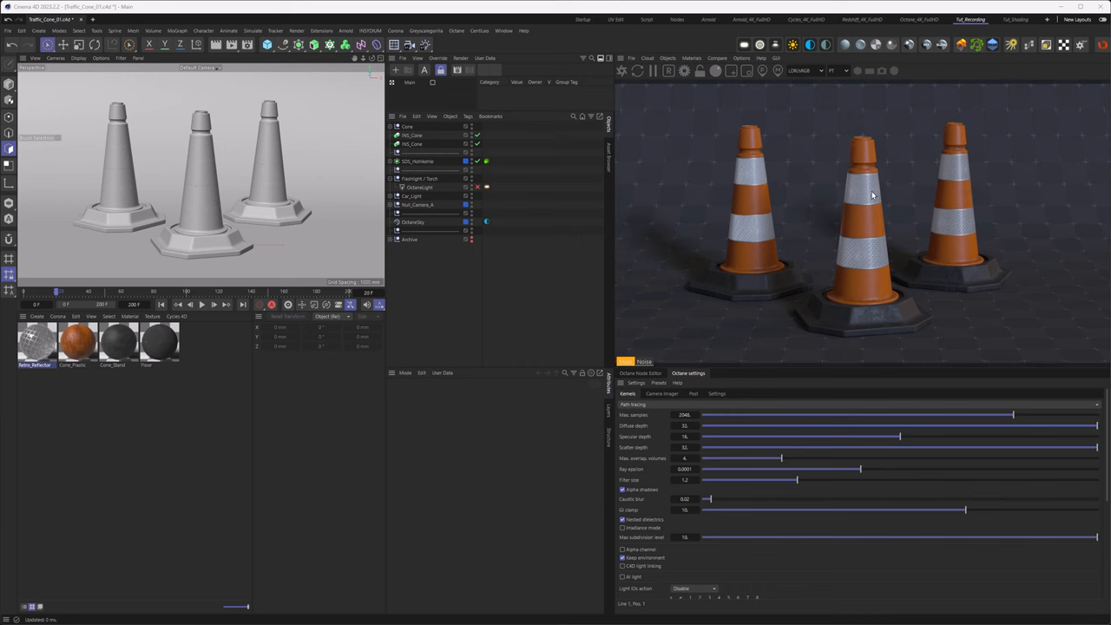
mouse_move(863, 226)
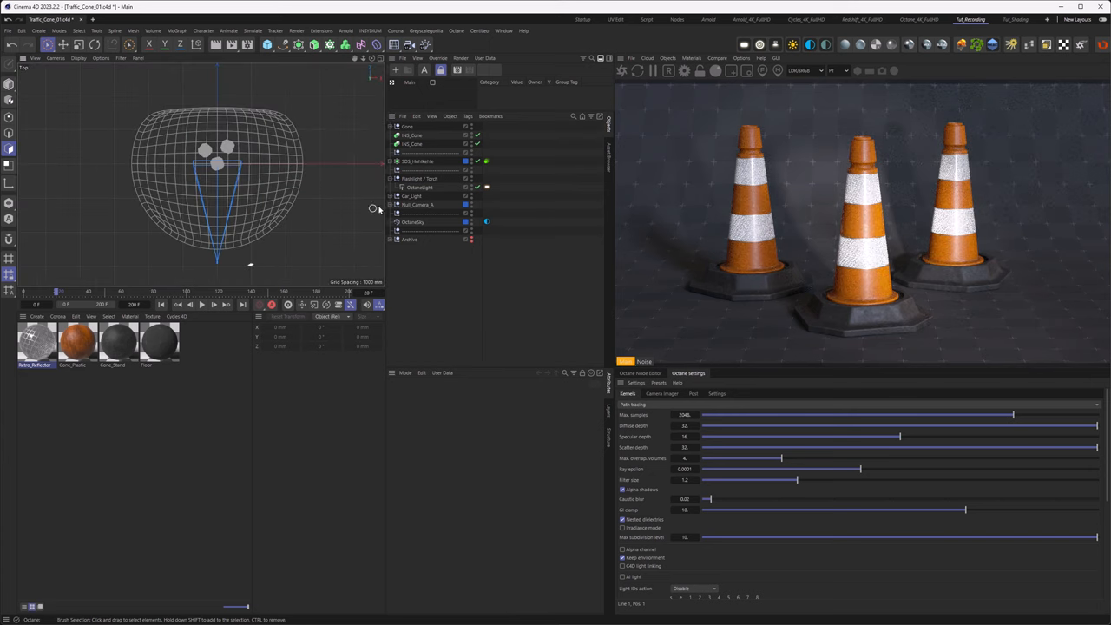
- Select the flashlight spot light in the Object Manager to show its attributes
left_click(420, 187)
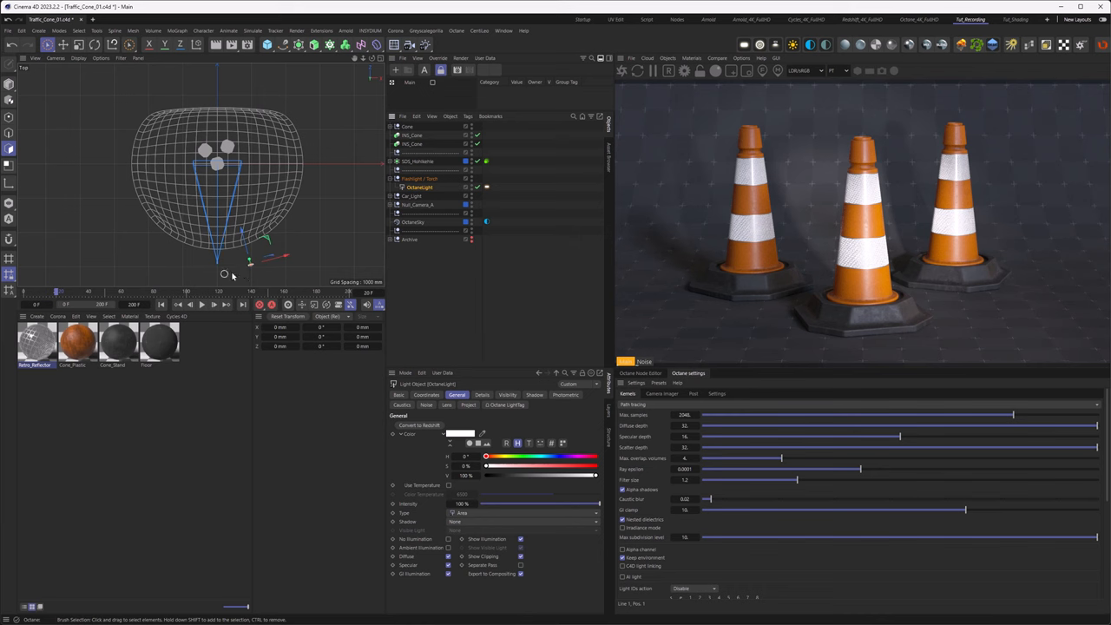
left_click(420, 196)
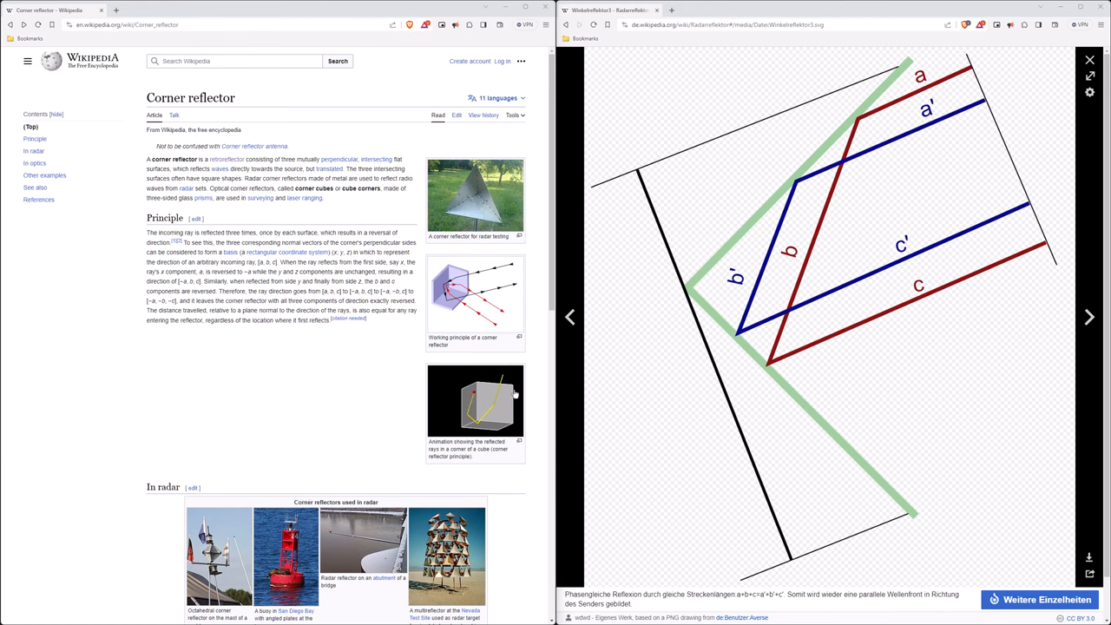
mouse_move(875, 118)
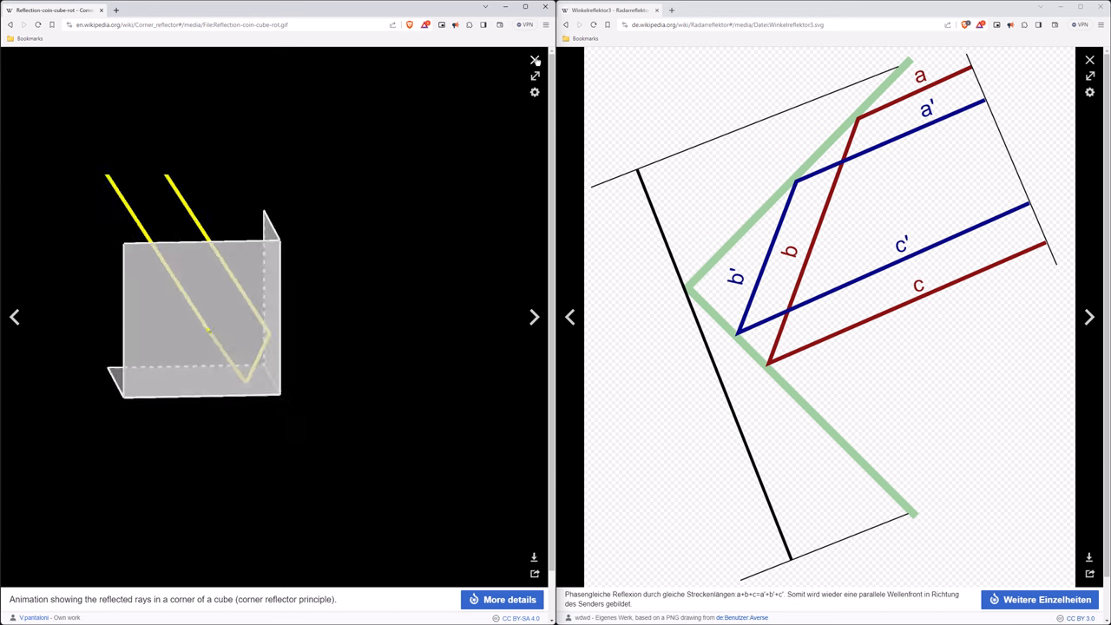
- Step through the corner reflector images: cube-corner animation, yacht radar reflector, buoy, Frankfurt bridge radar device
left_click(533, 63)
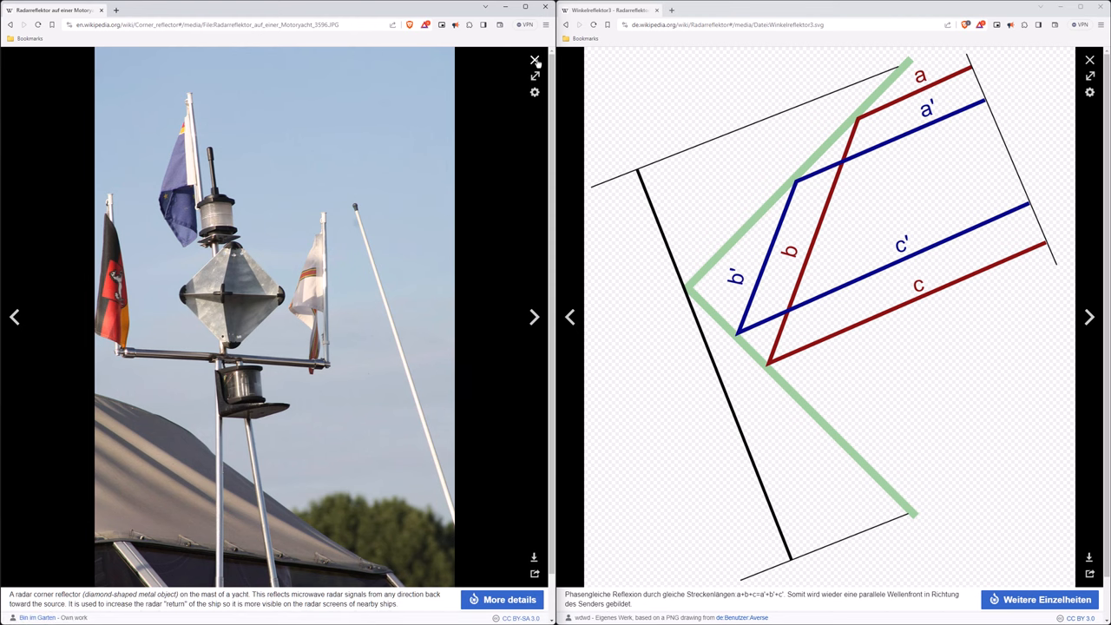
left_click(534, 59)
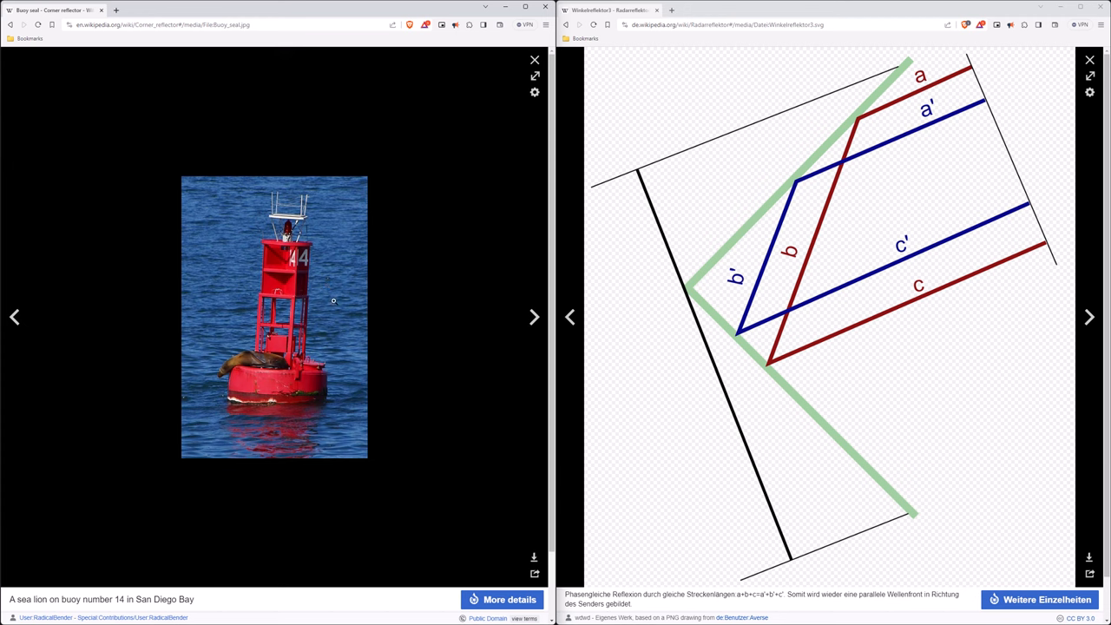
left_click(535, 316)
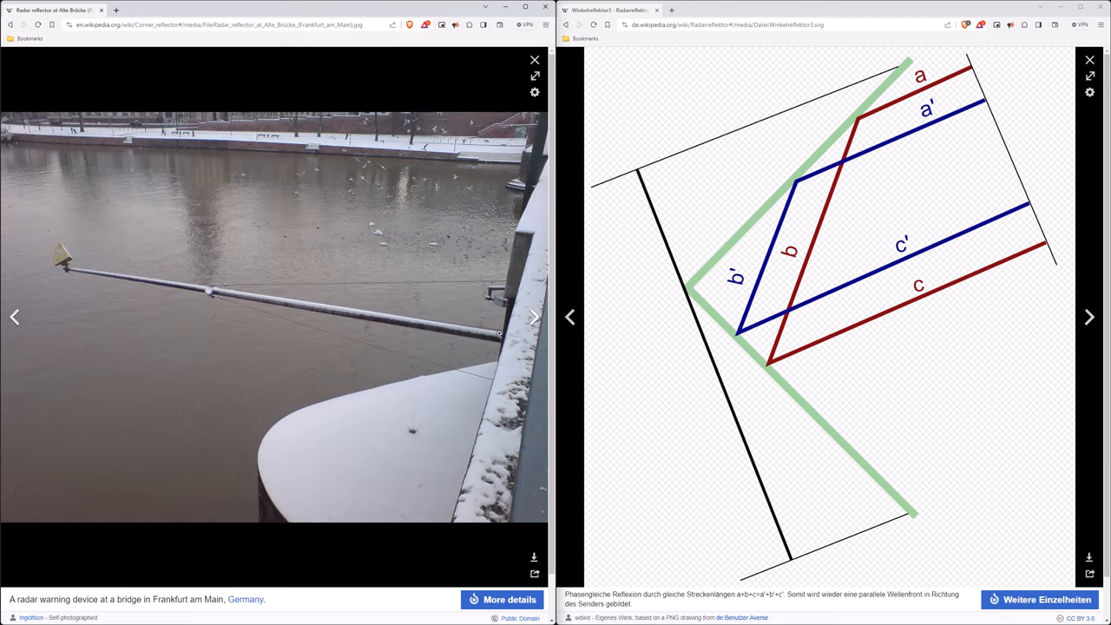
mouse_move(52, 241)
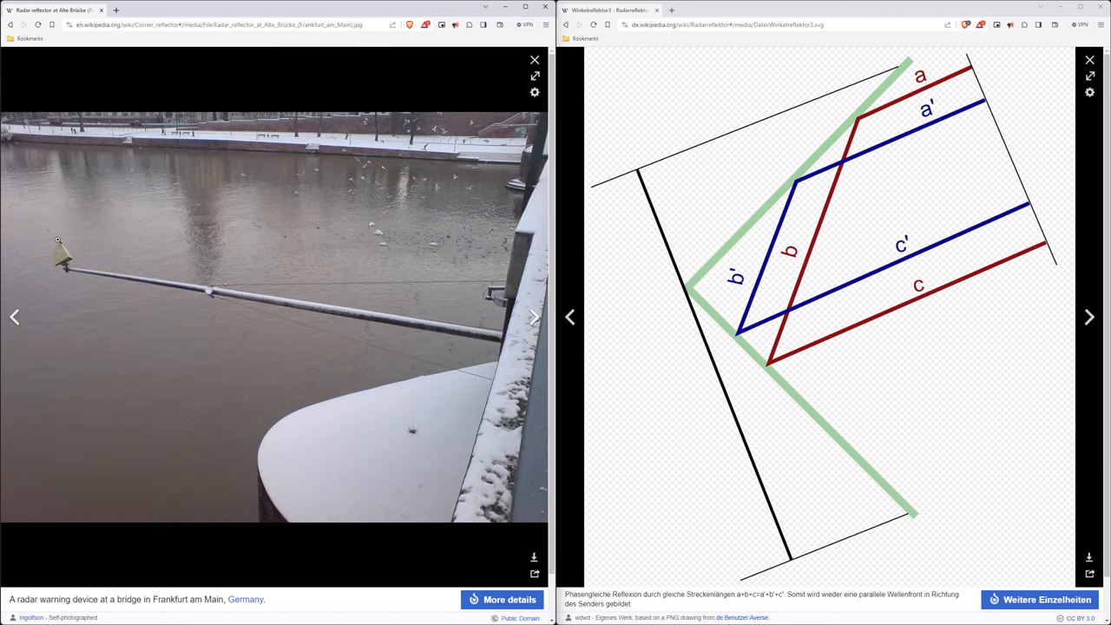
mouse_move(66, 253)
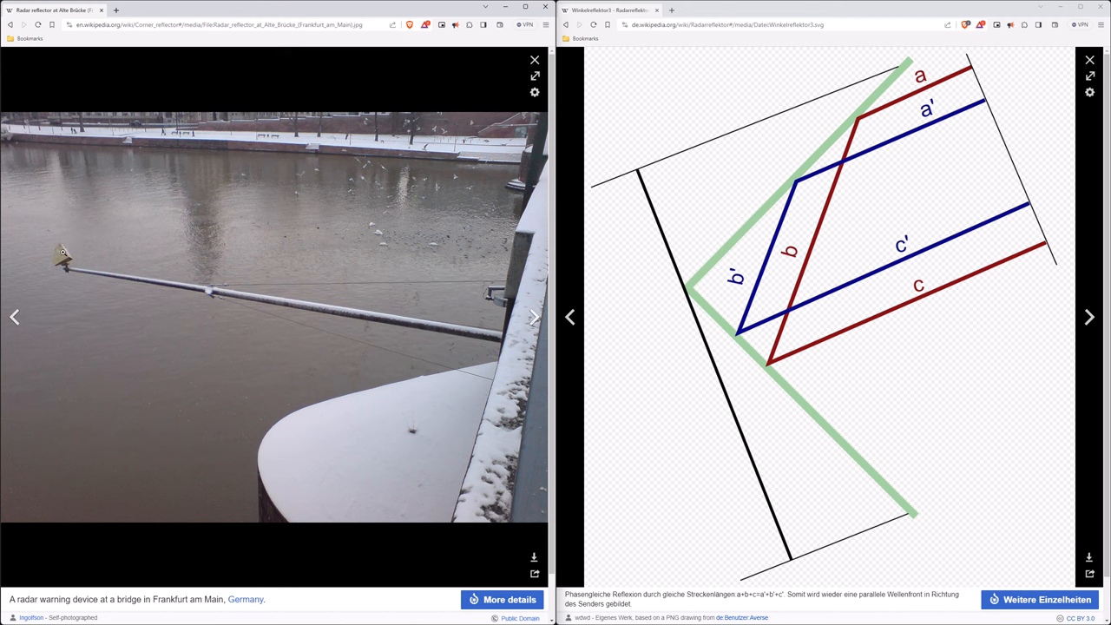
mouse_move(52, 243)
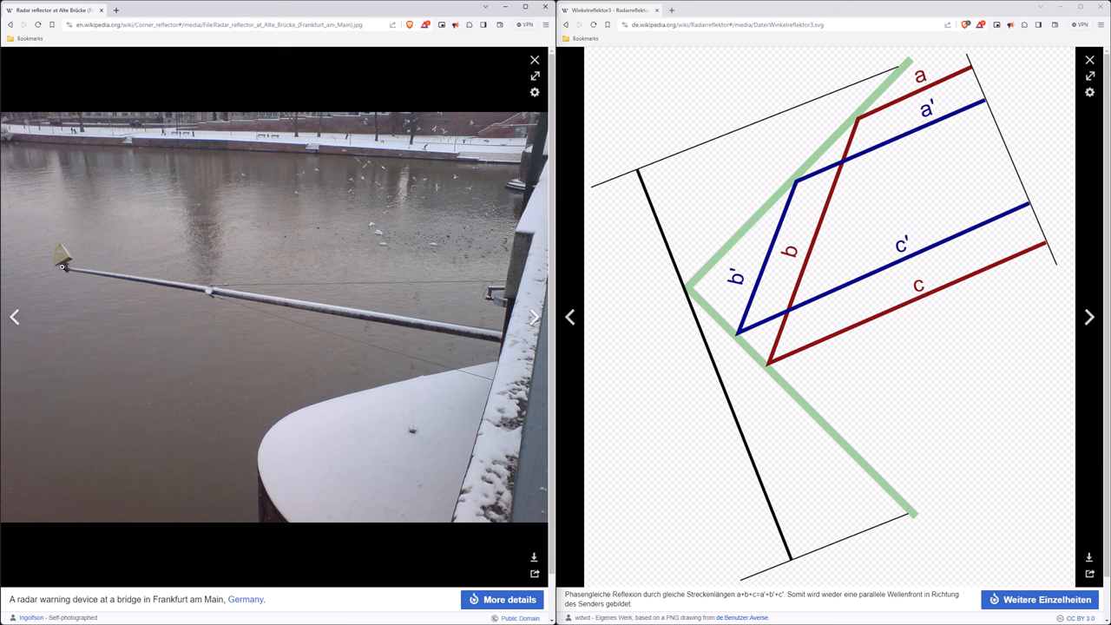
mouse_move(107, 298)
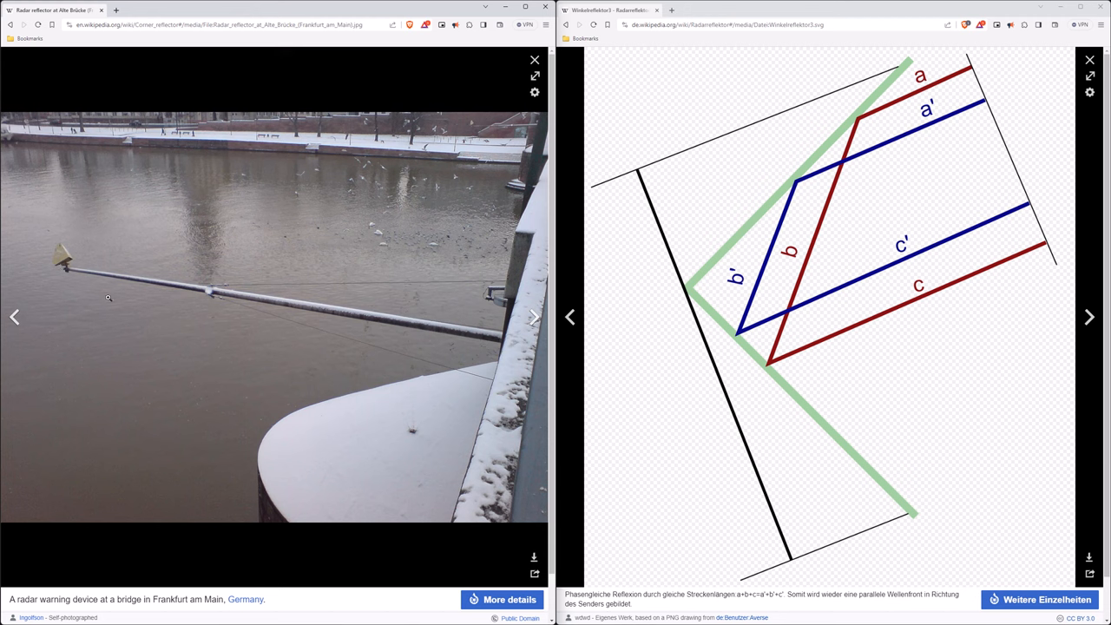
mouse_move(385, 435)
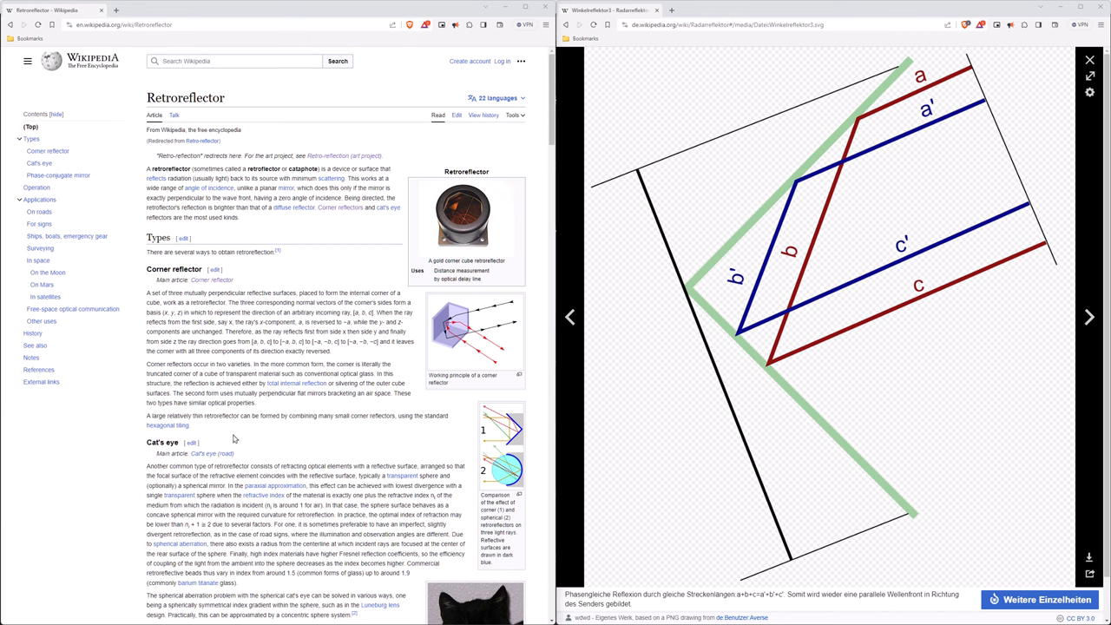
mouse_move(233, 433)
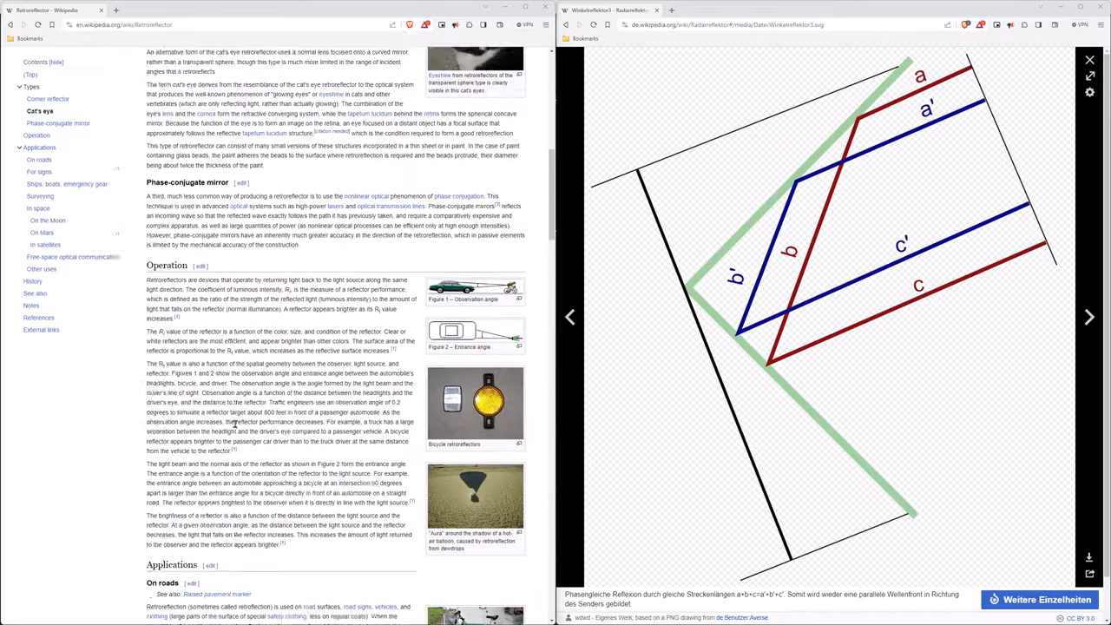
left_click(465, 399)
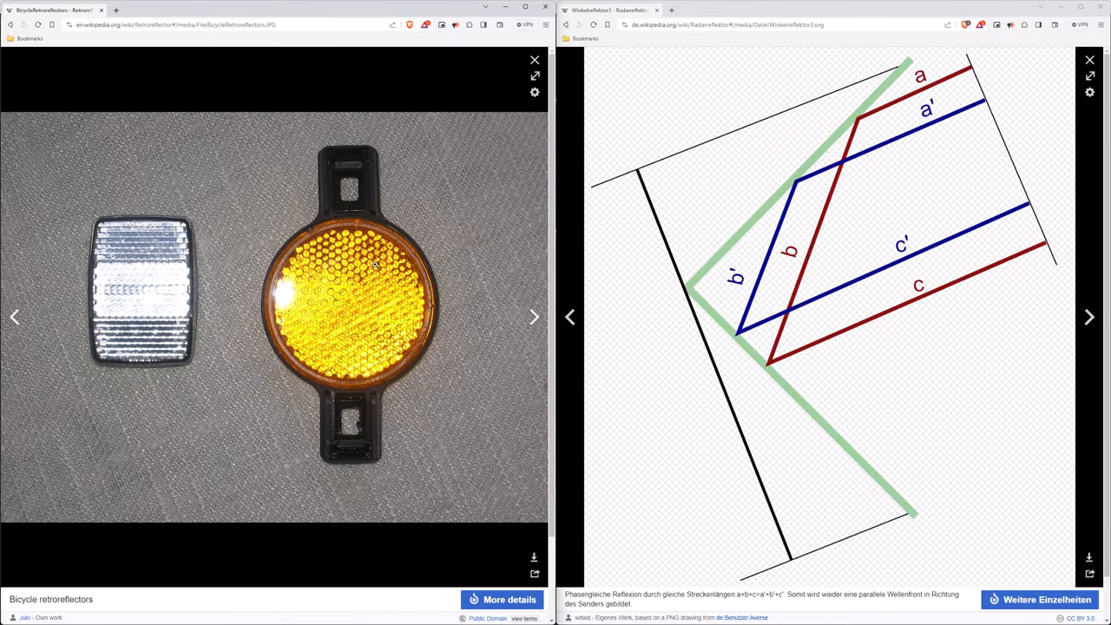
left_click(535, 316)
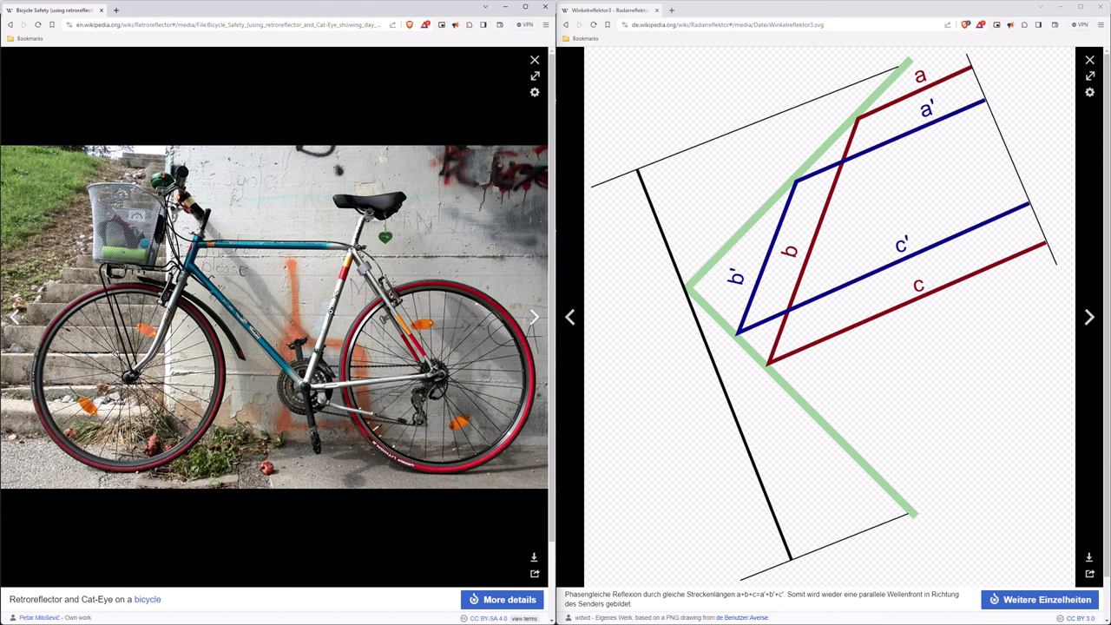
left_click(534, 316)
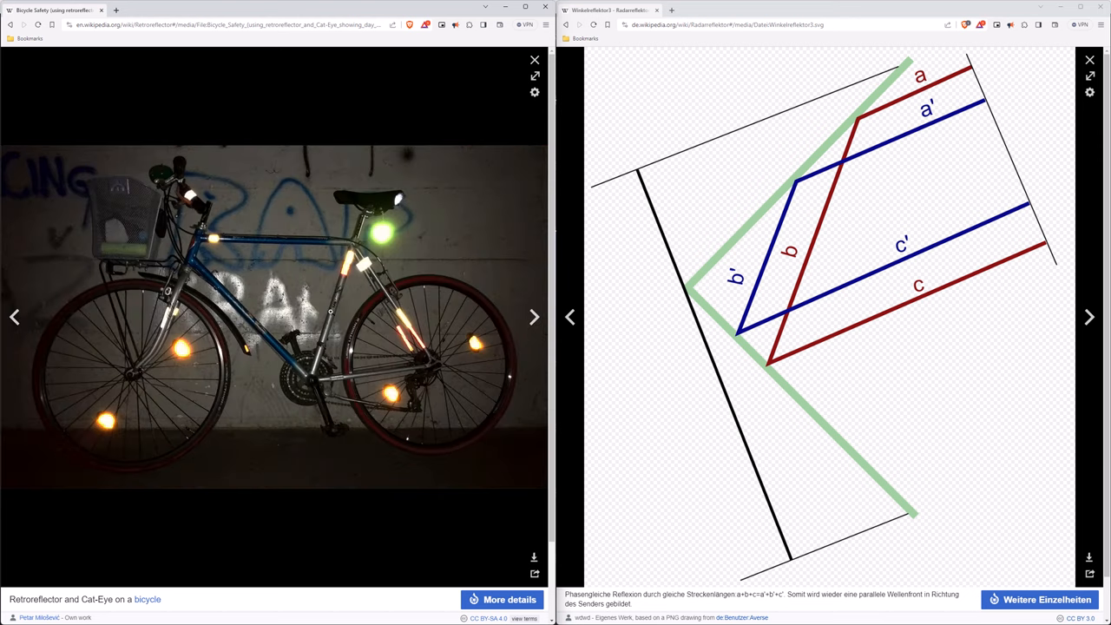
left_click(534, 316)
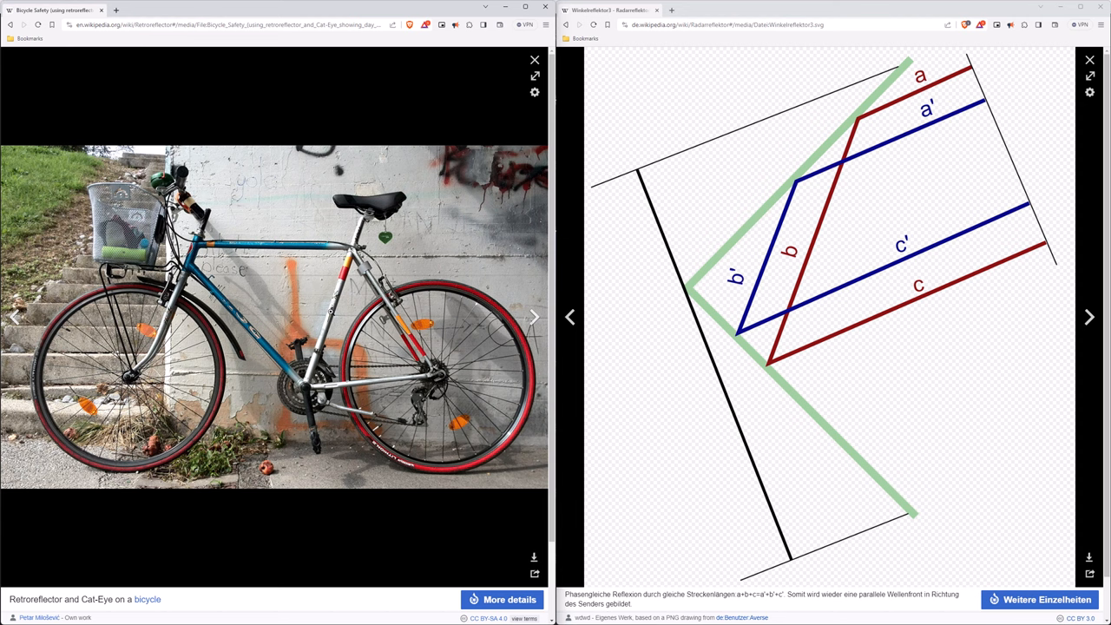
left_click(535, 316)
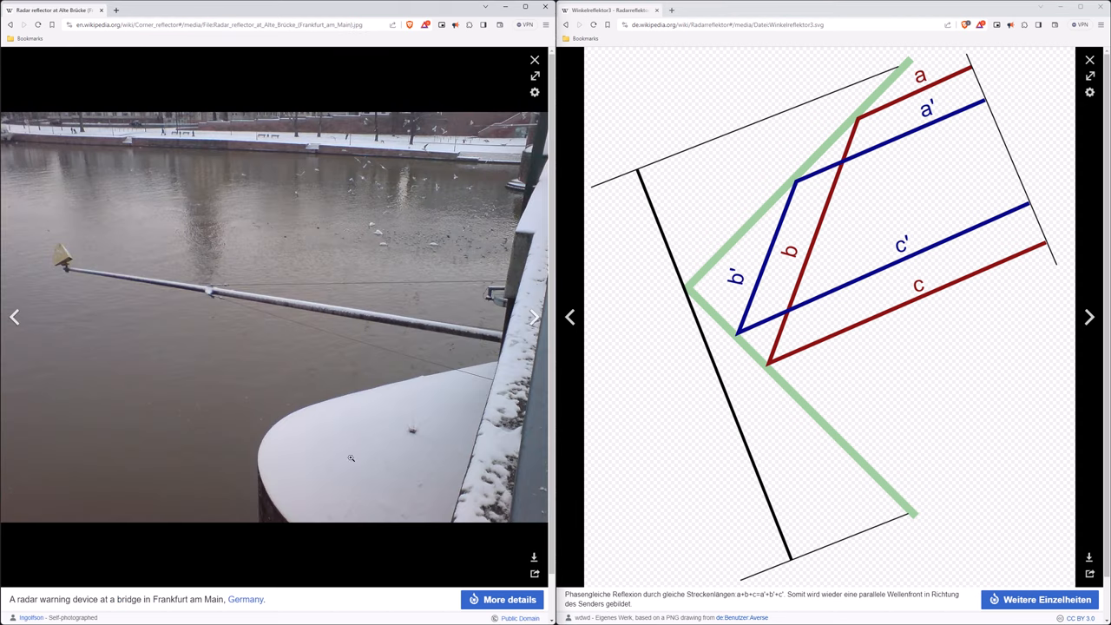
mouse_move(378, 464)
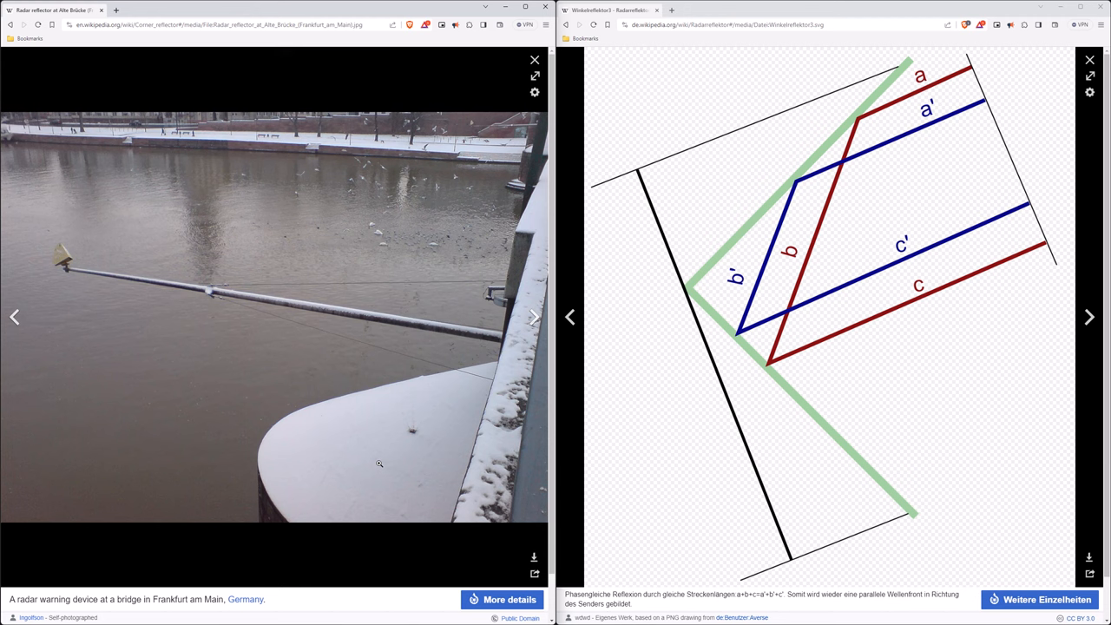
mouse_move(358, 441)
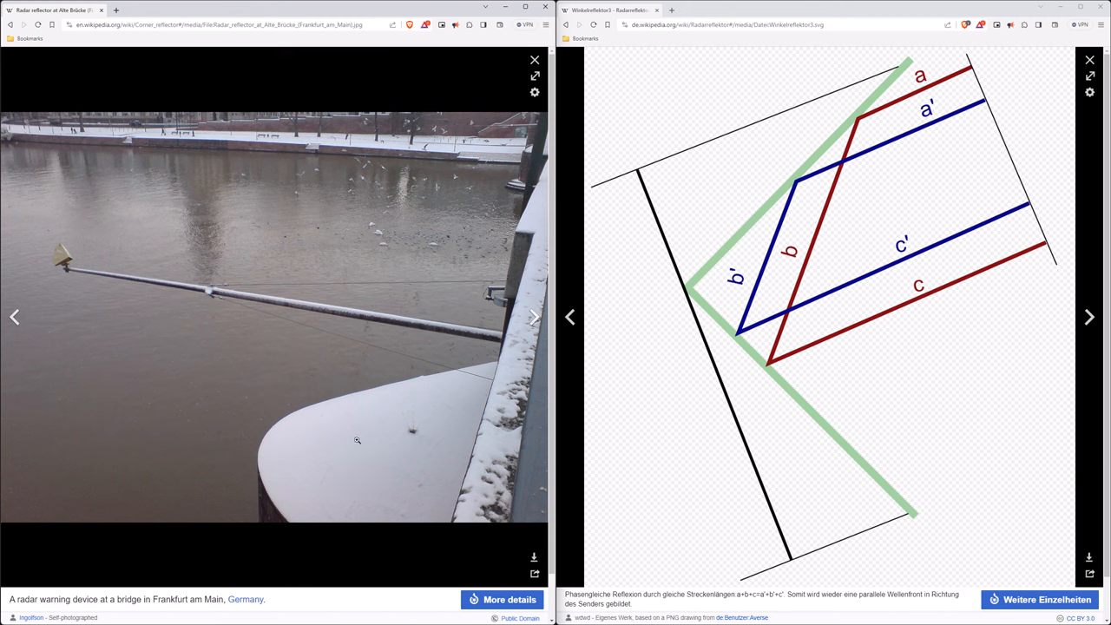
mouse_move(354, 434)
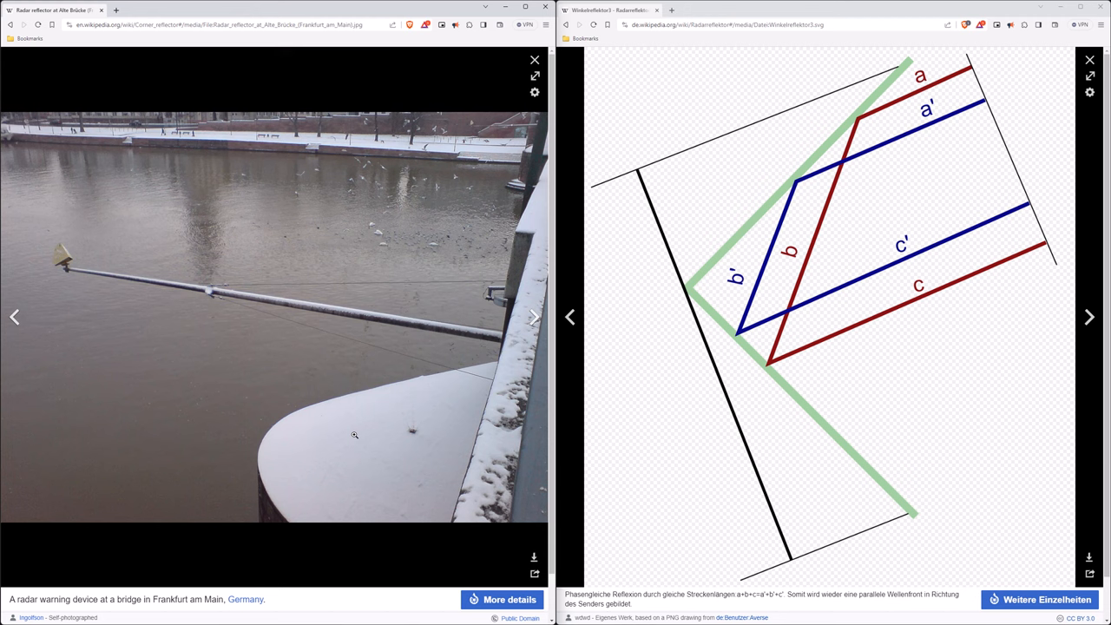
mouse_move(52, 269)
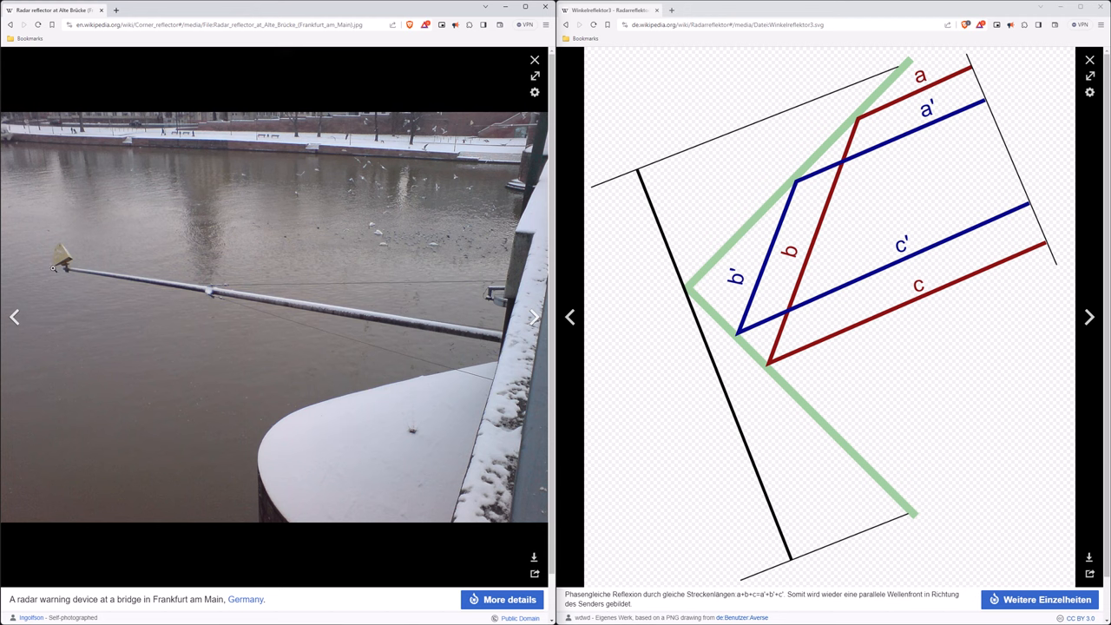
mouse_move(49, 267)
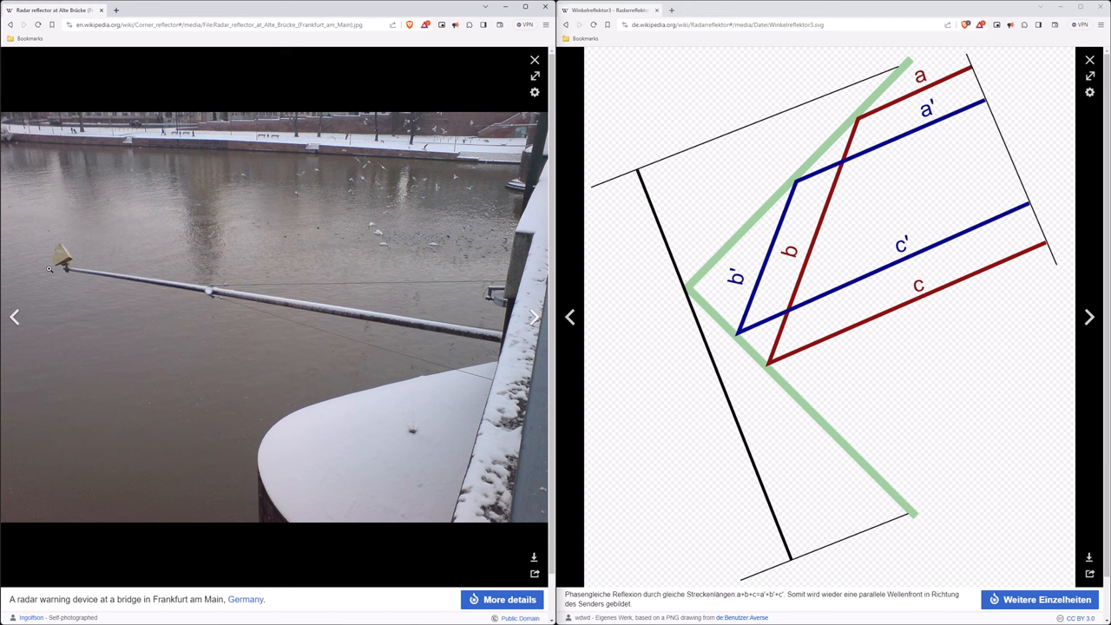
mouse_move(639, 243)
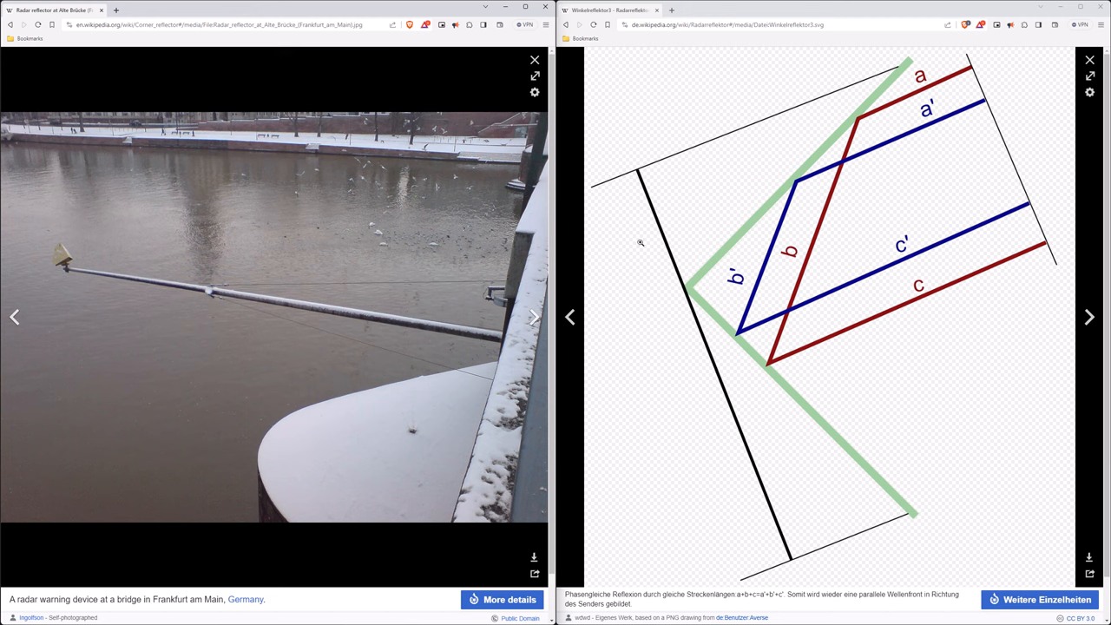
mouse_move(698, 273)
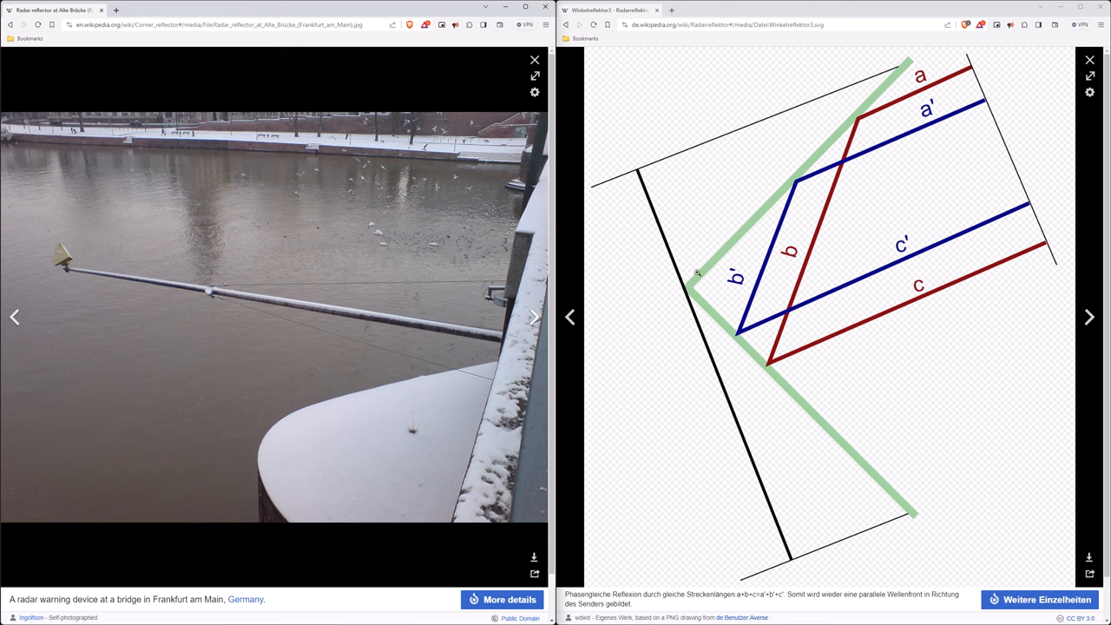
mouse_move(816, 182)
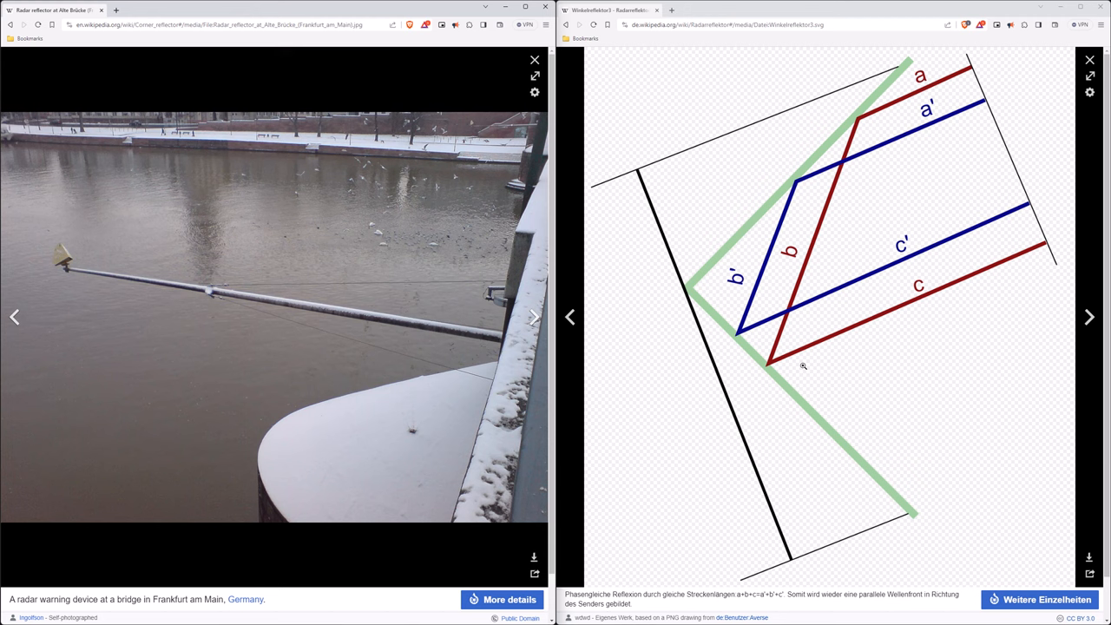
mouse_move(832, 215)
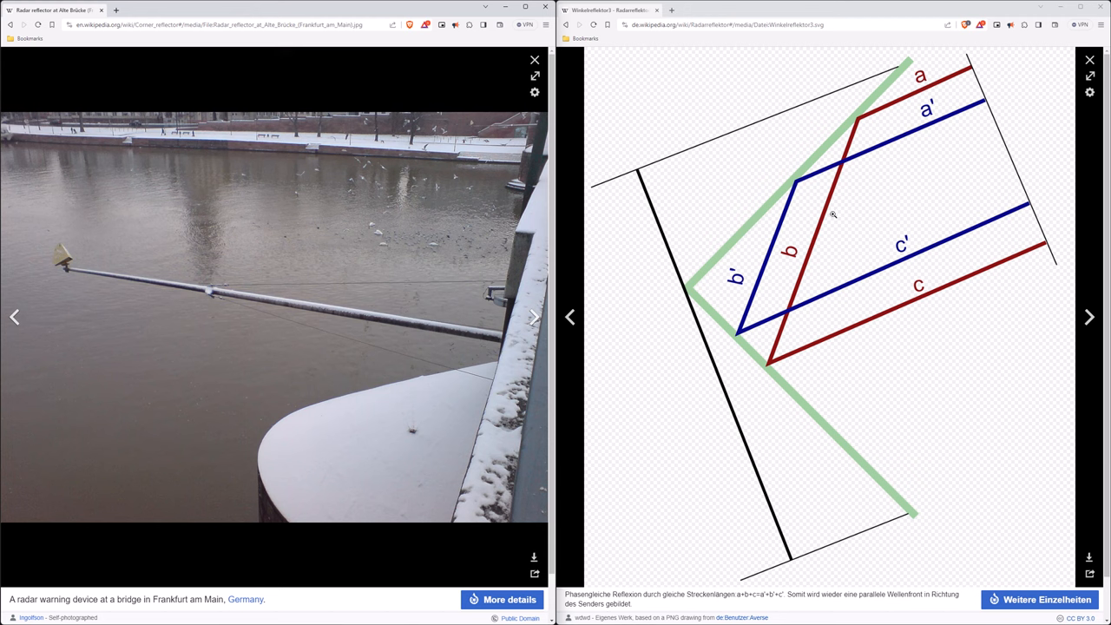
mouse_move(782, 254)
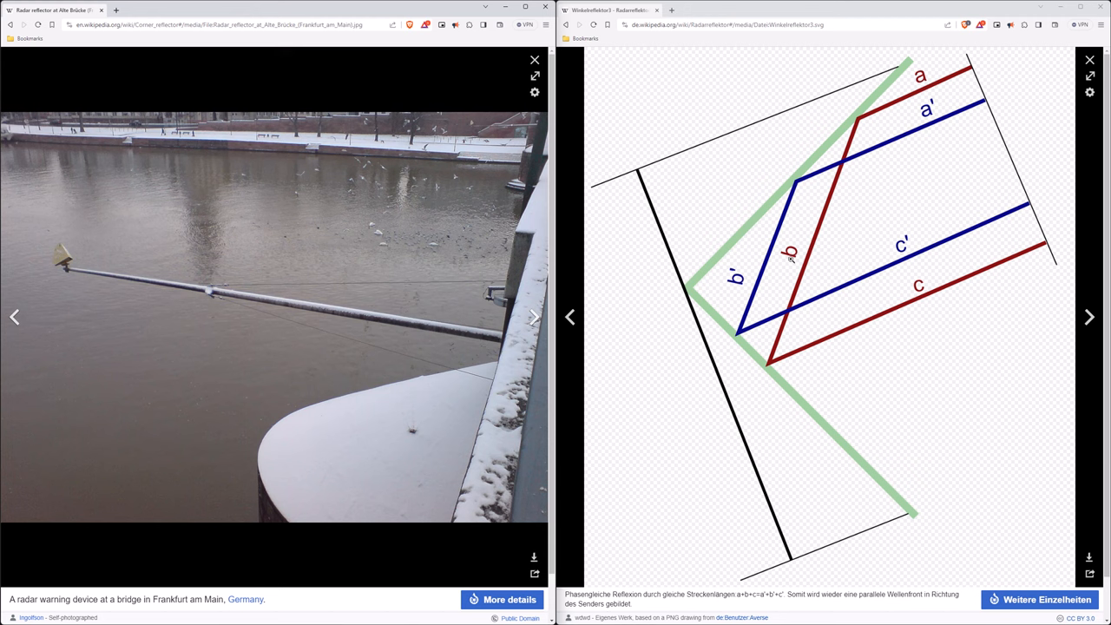
mouse_move(786, 431)
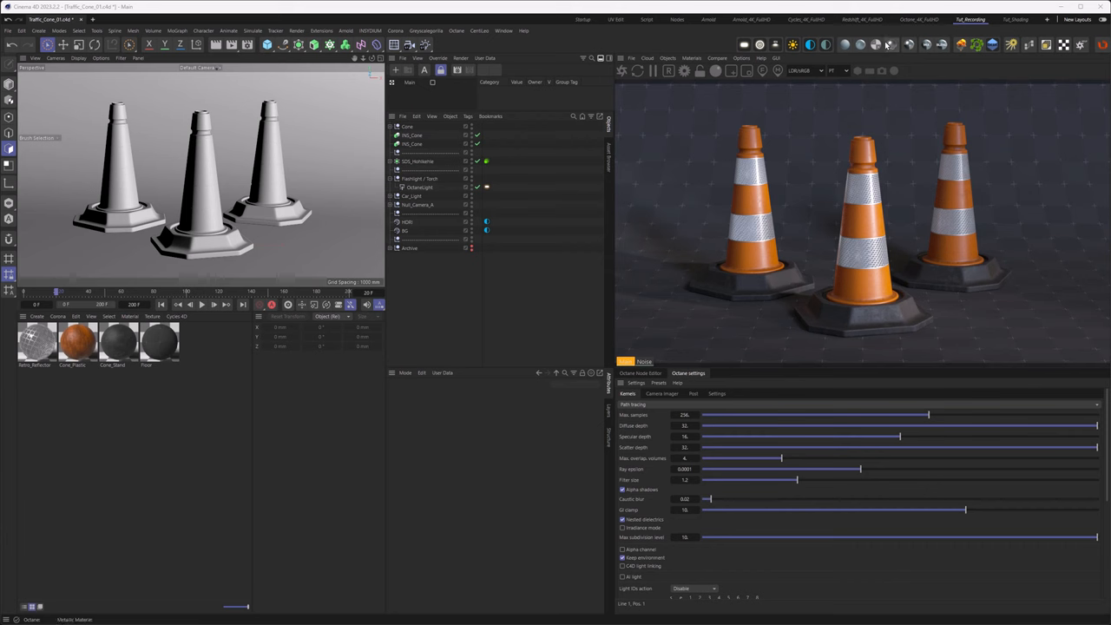
- Create a new Octane glossy material from the Live Viewer Materials menu and select it for the stripes
left_click(696, 59)
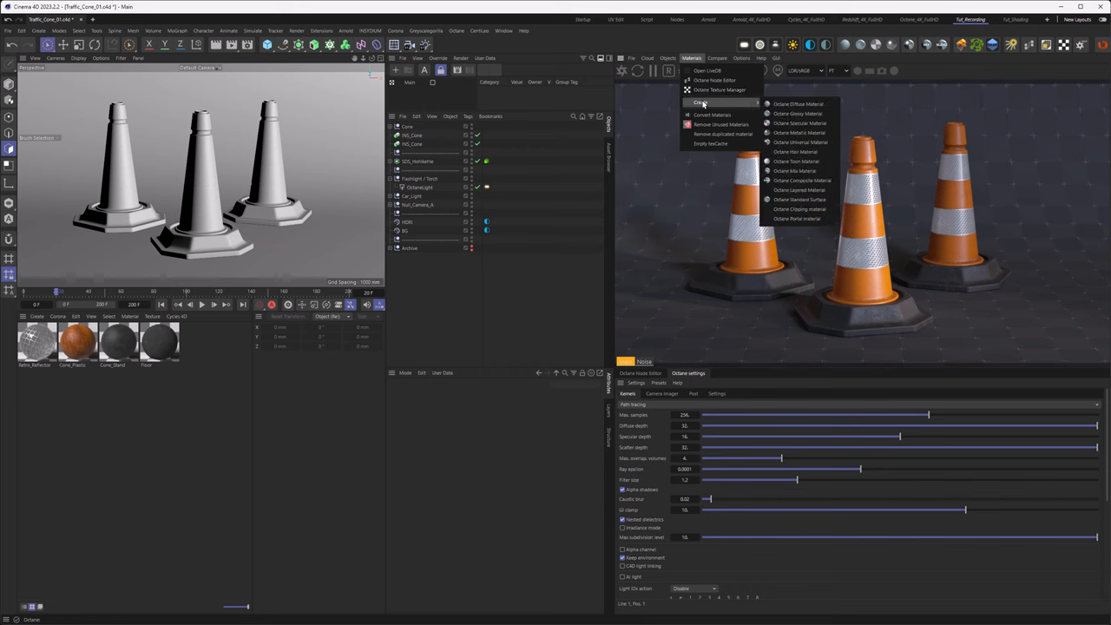
left_click(784, 142)
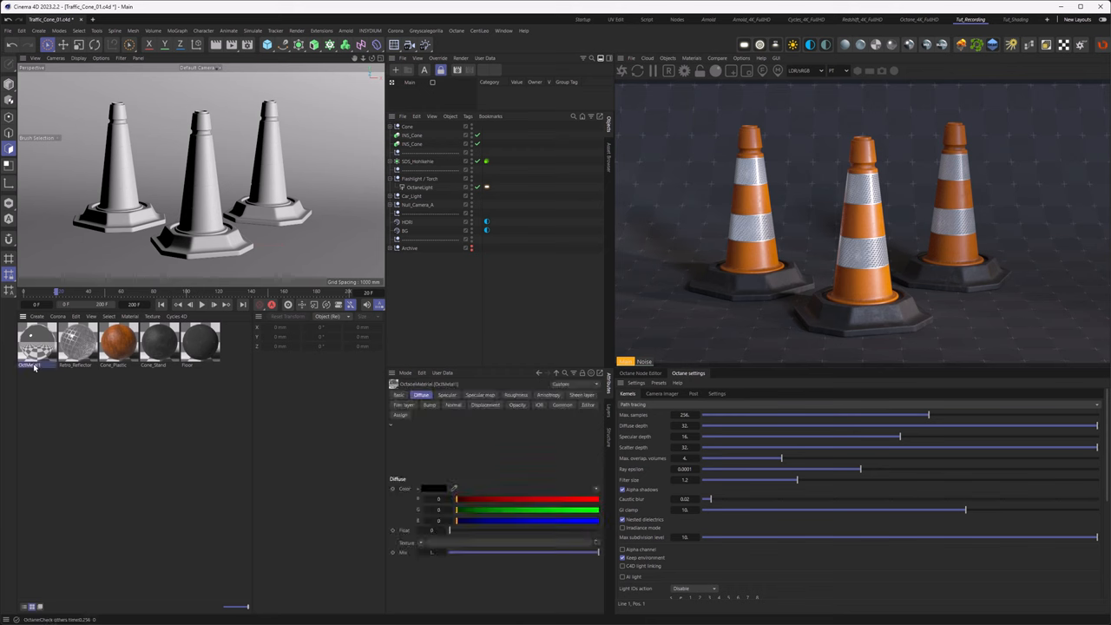
left_click(35, 357)
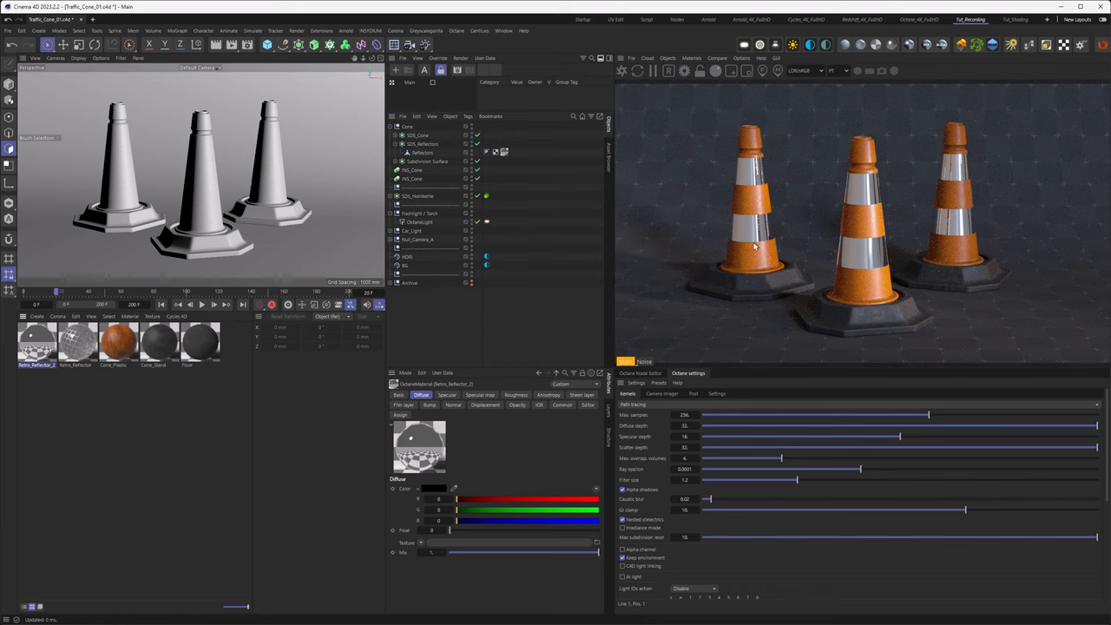
mouse_move(770, 249)
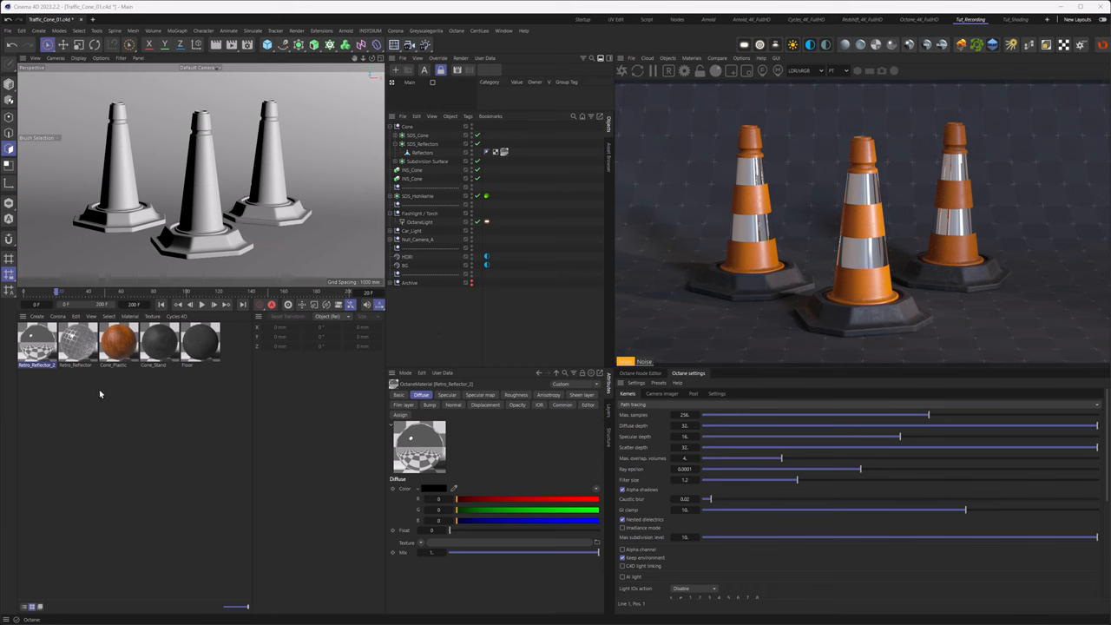
mouse_move(114, 359)
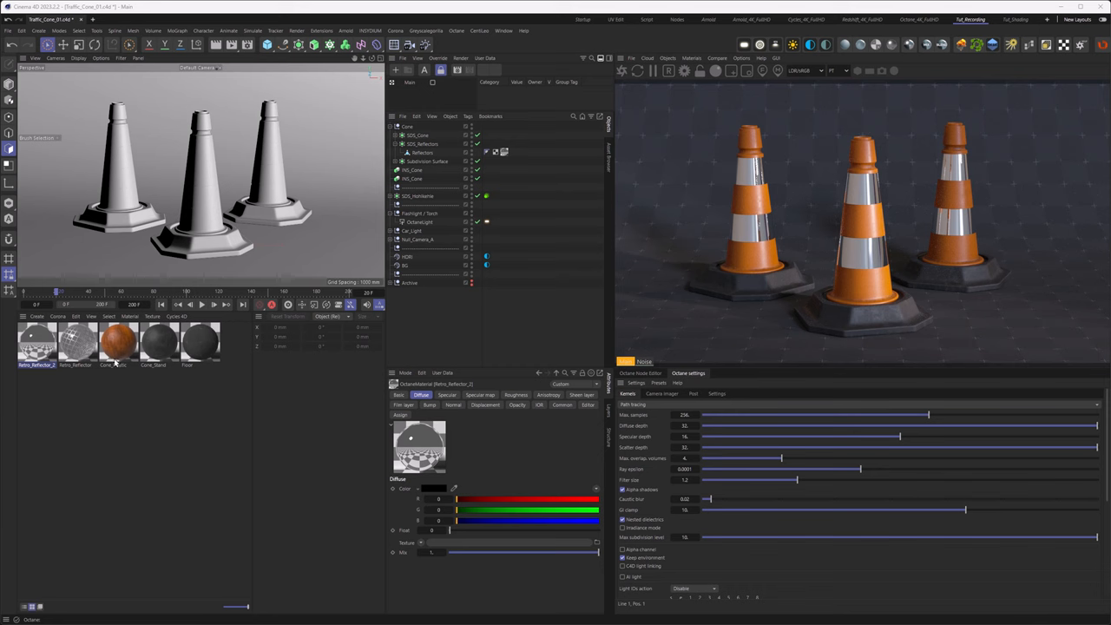
mouse_move(153, 296)
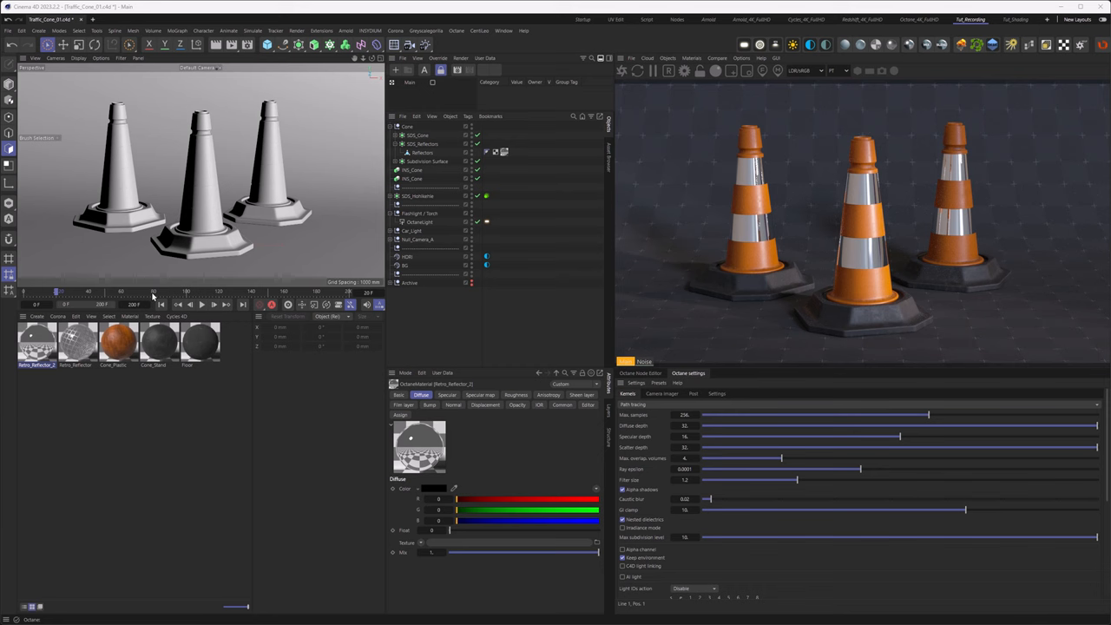
mouse_move(315, 416)
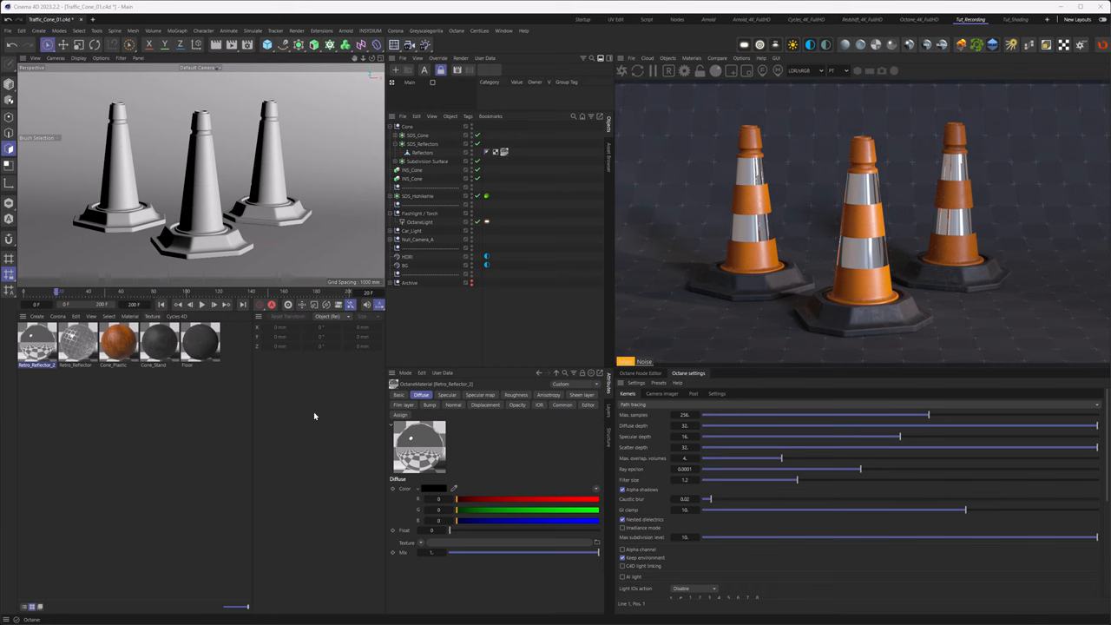
- Bring up the brightness value-range illustration showing values beyond white (1) and below black (0)
left_click(630, 371)
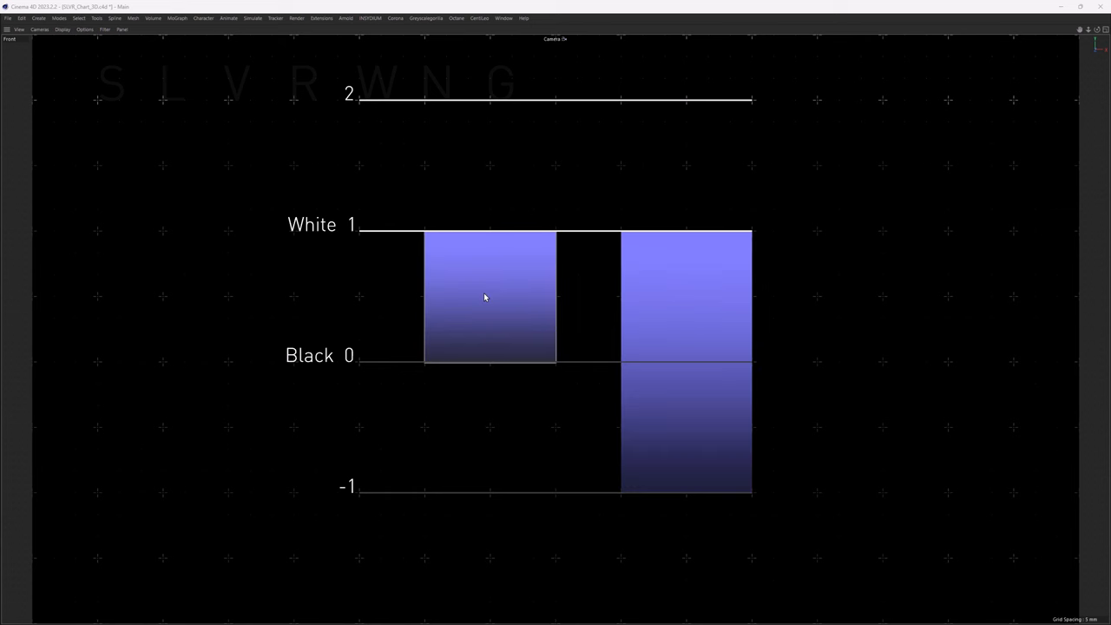
mouse_move(489, 304)
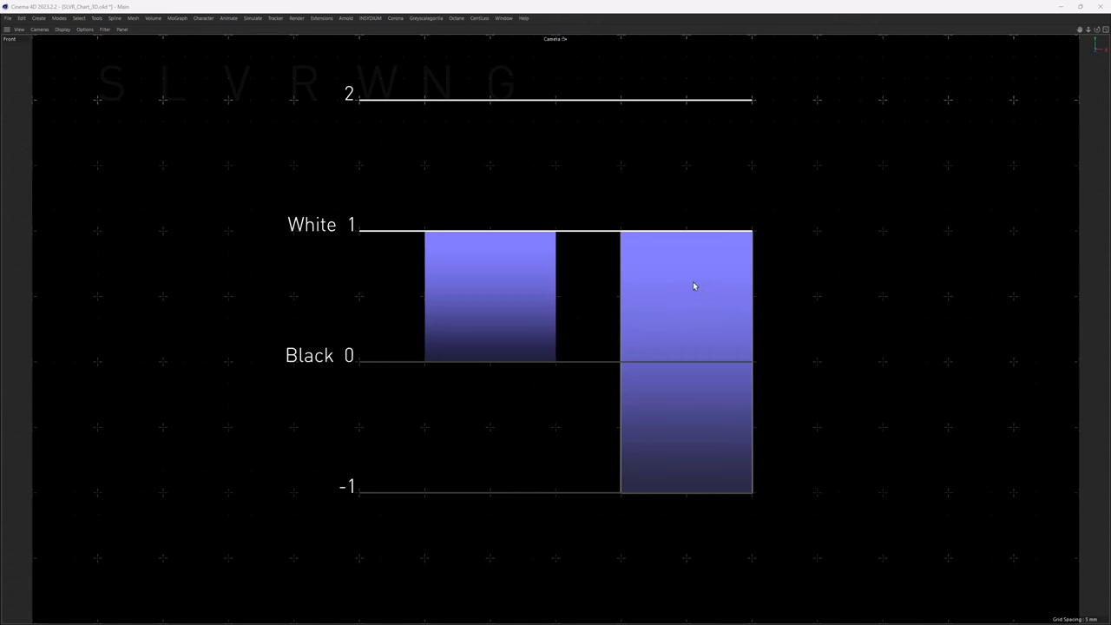
mouse_move(592, 237)
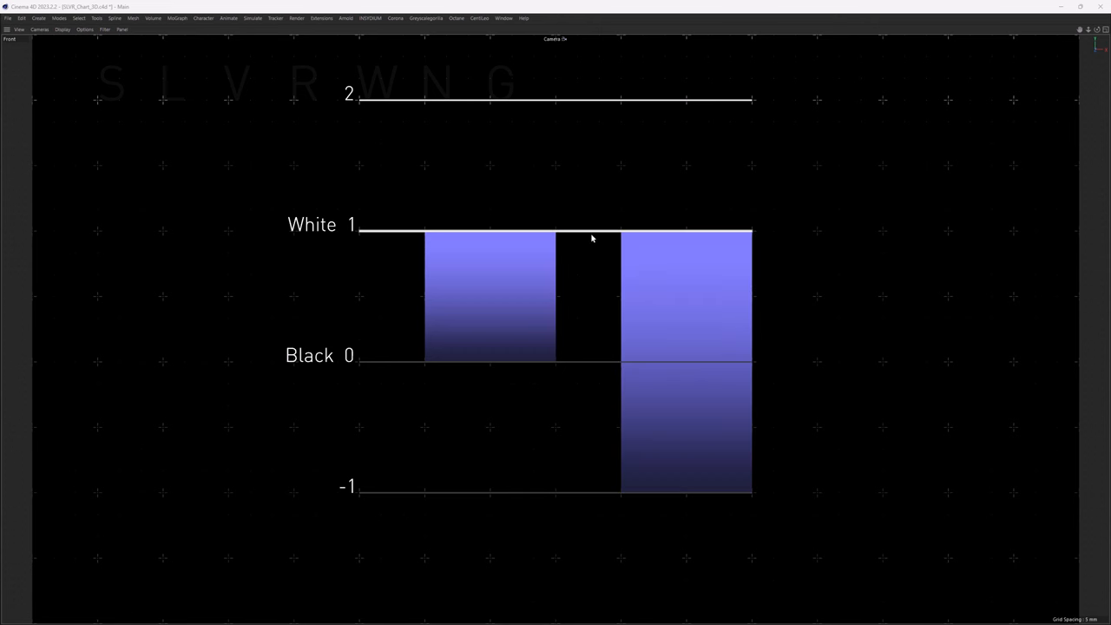
mouse_move(590, 401)
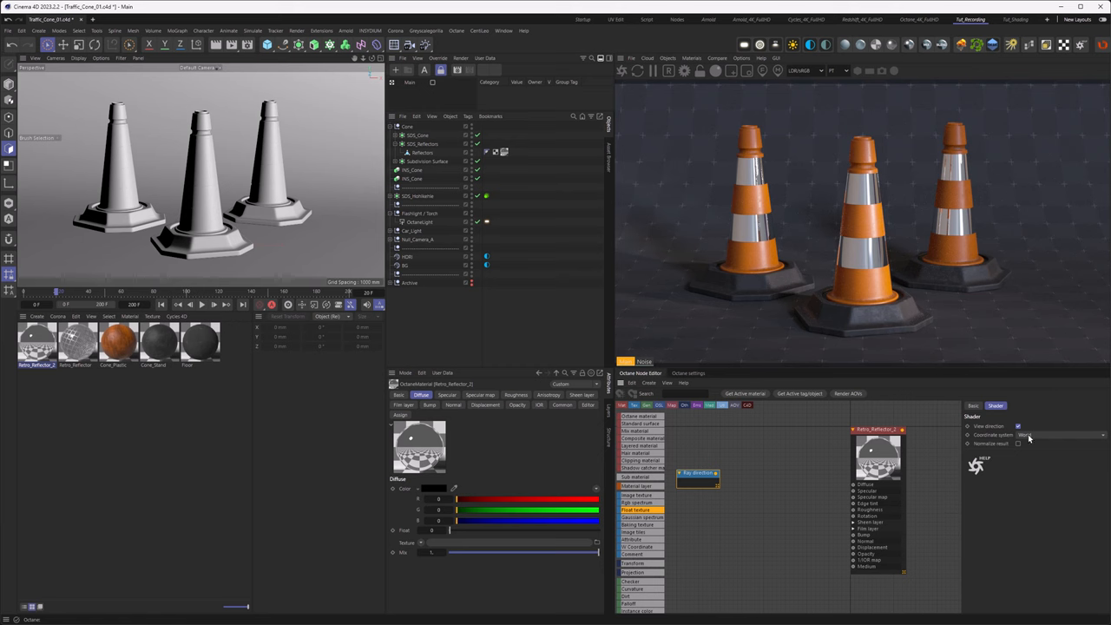
- Pick a different coordinate system for the Ray Direction node and wire it into the stripe material
left_click(1056, 434)
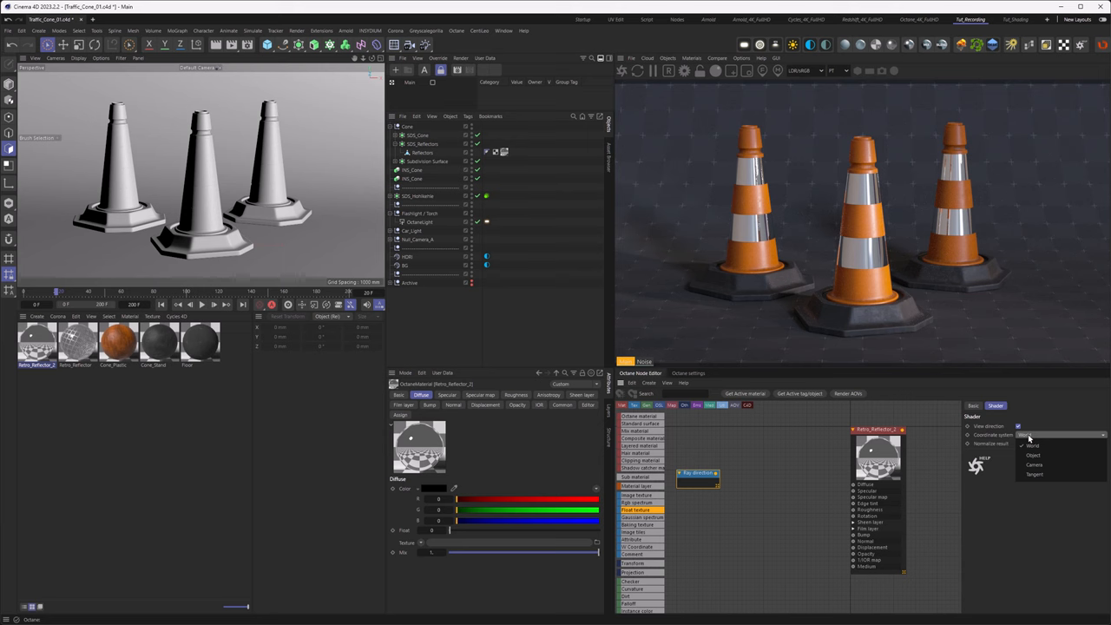
left_click(1031, 478)
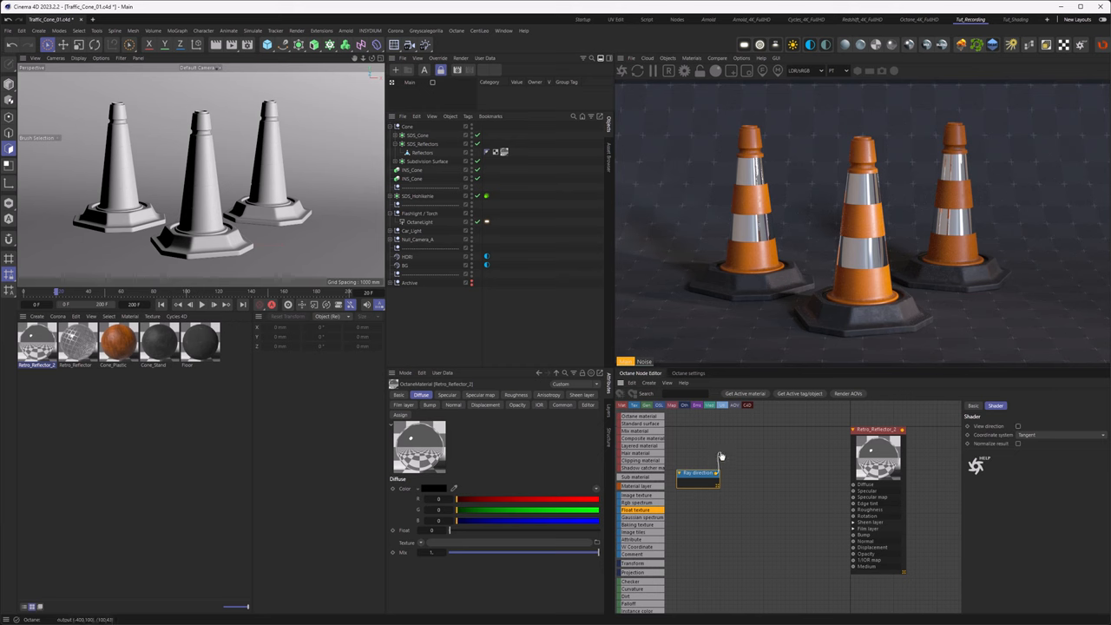
left_click_drag(715, 472, 854, 541)
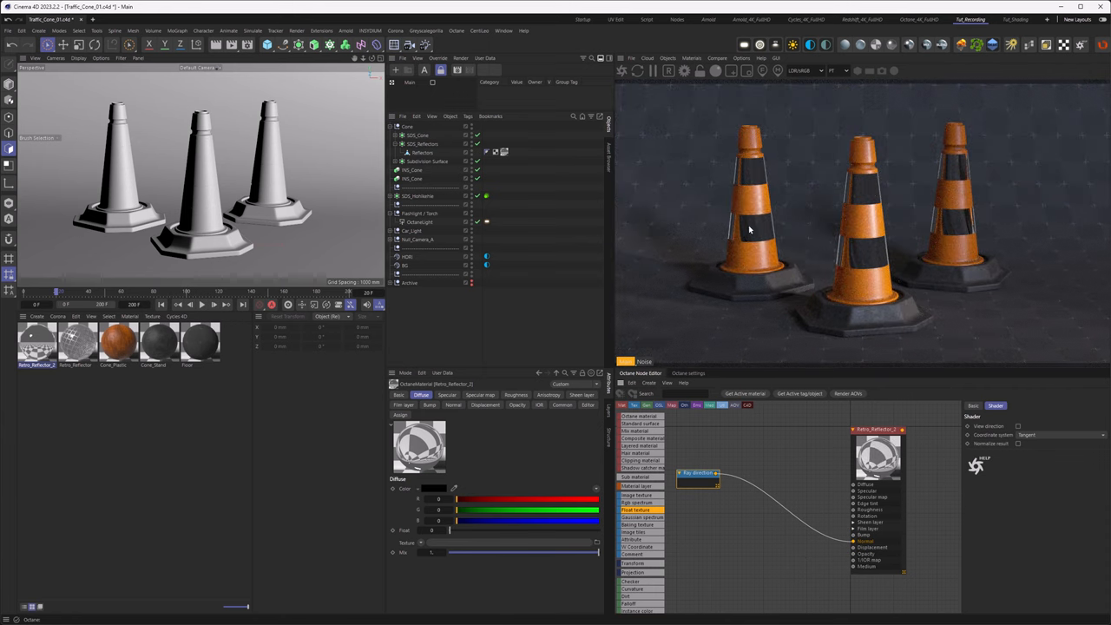
mouse_move(747, 198)
type("MATH")
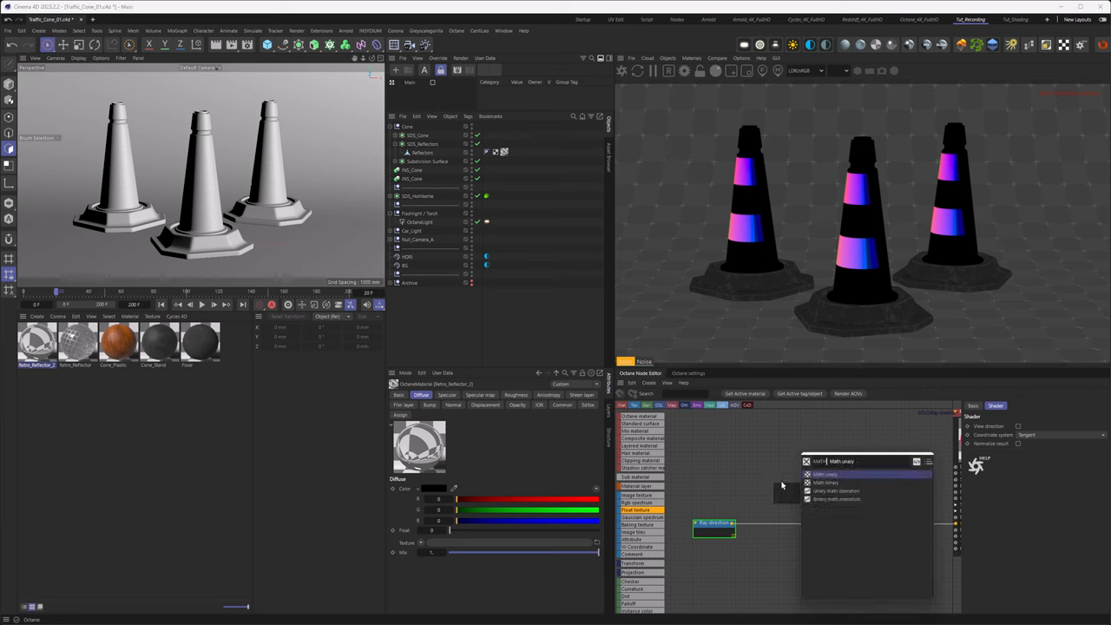
- Add a math node to the stripe mask chain and set it up in the Octane graph
left_click(820, 469)
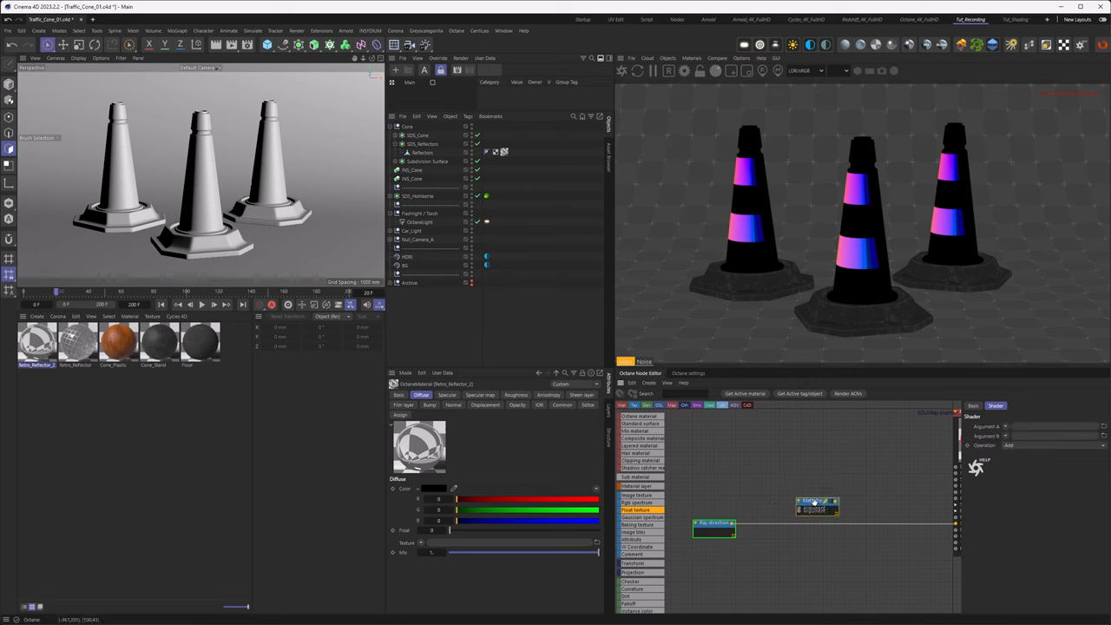
right_click(813, 500)
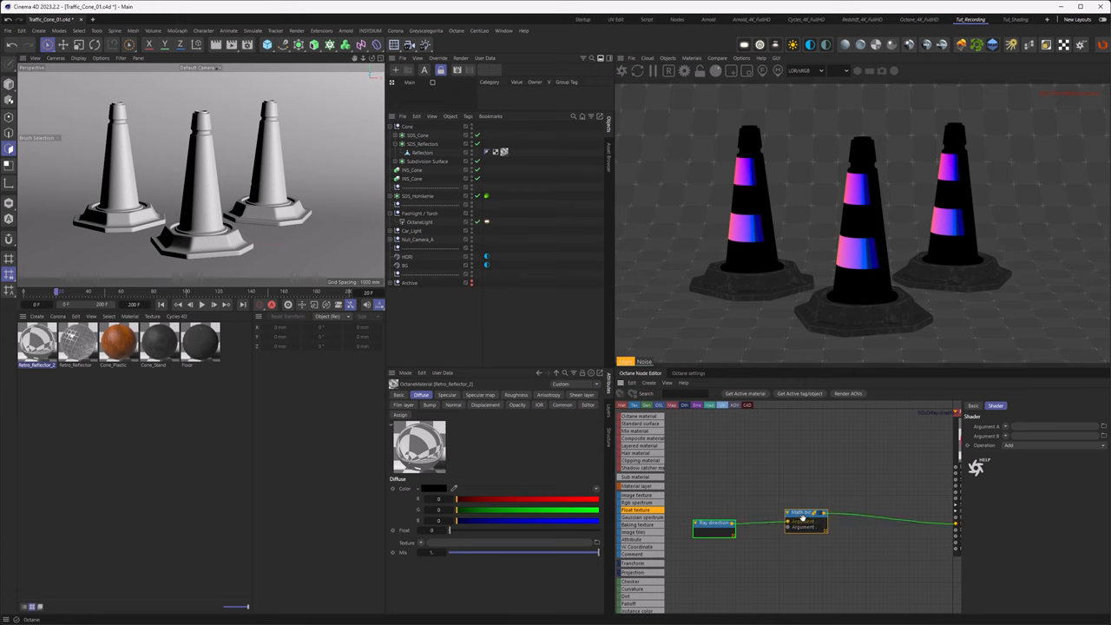
left_click(802, 510)
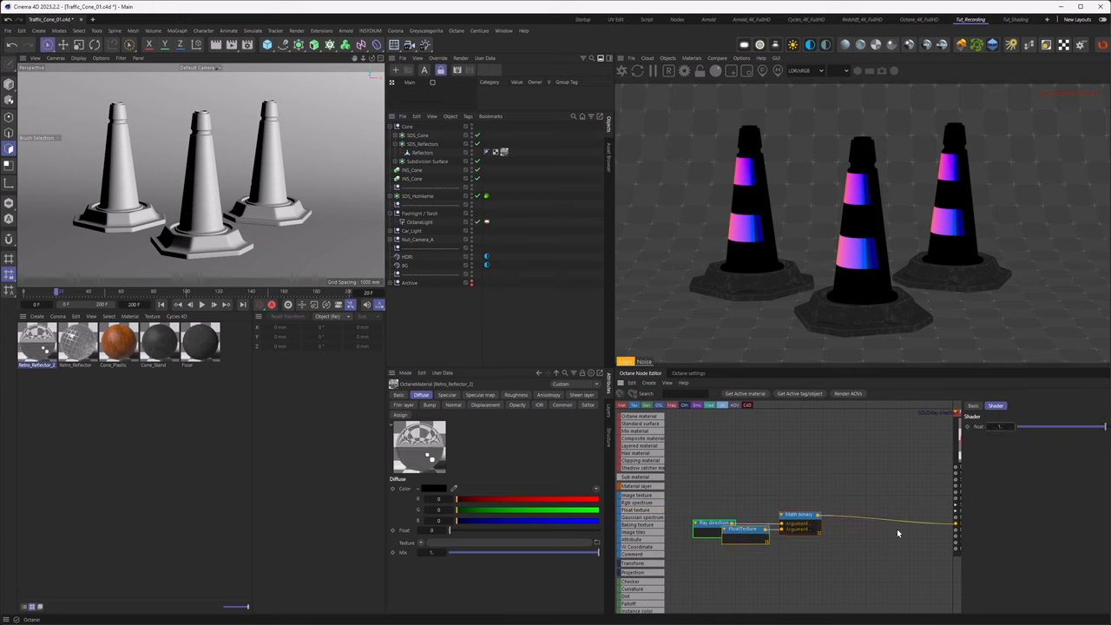
left_click(798, 514)
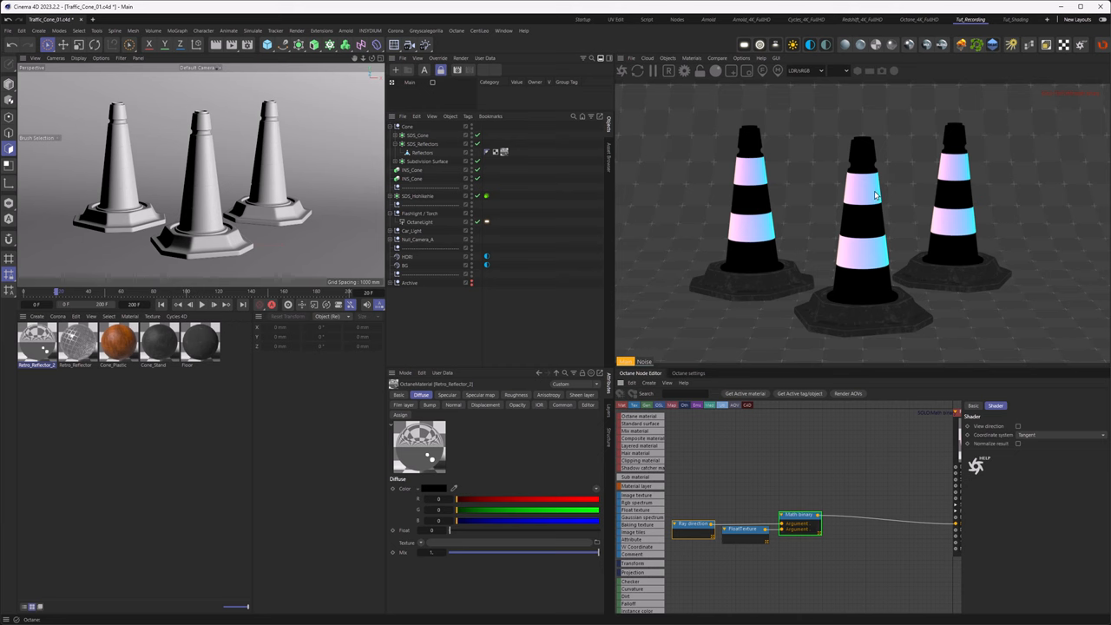
mouse_move(849, 195)
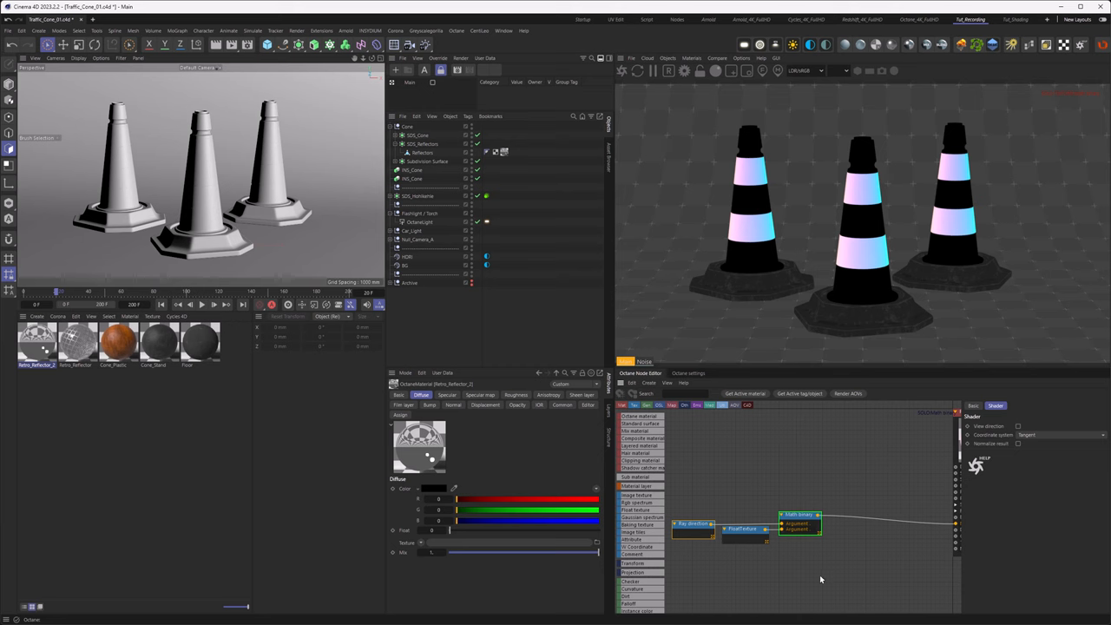
- Add another math node, choose its Operation, and connect it into the stripe mask network
left_click(807, 514)
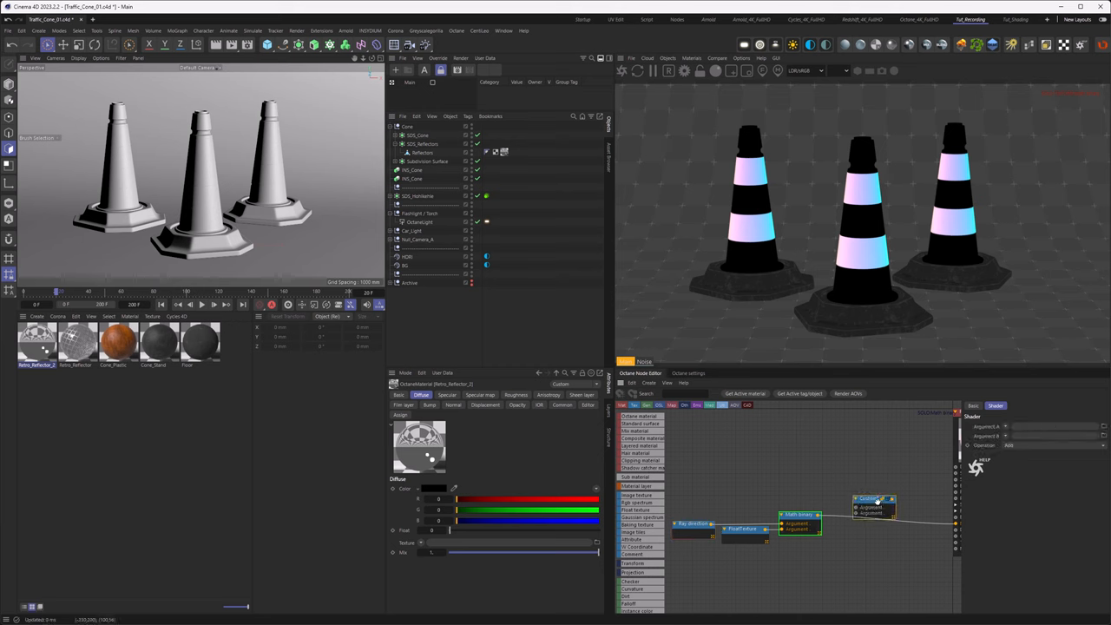
left_click(1026, 444)
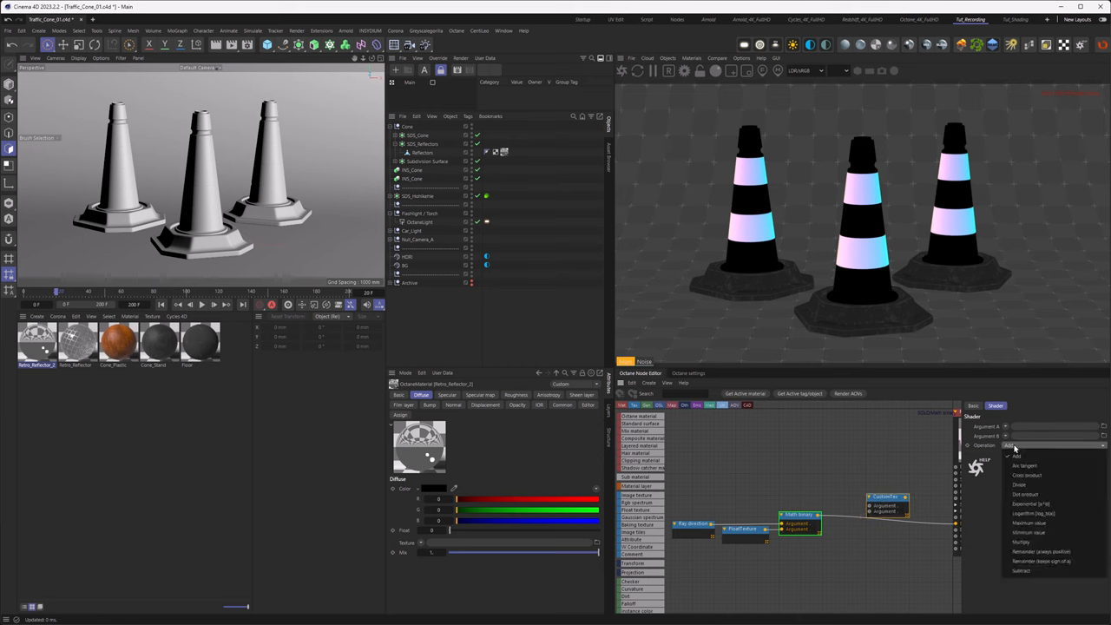
left_click(1017, 539)
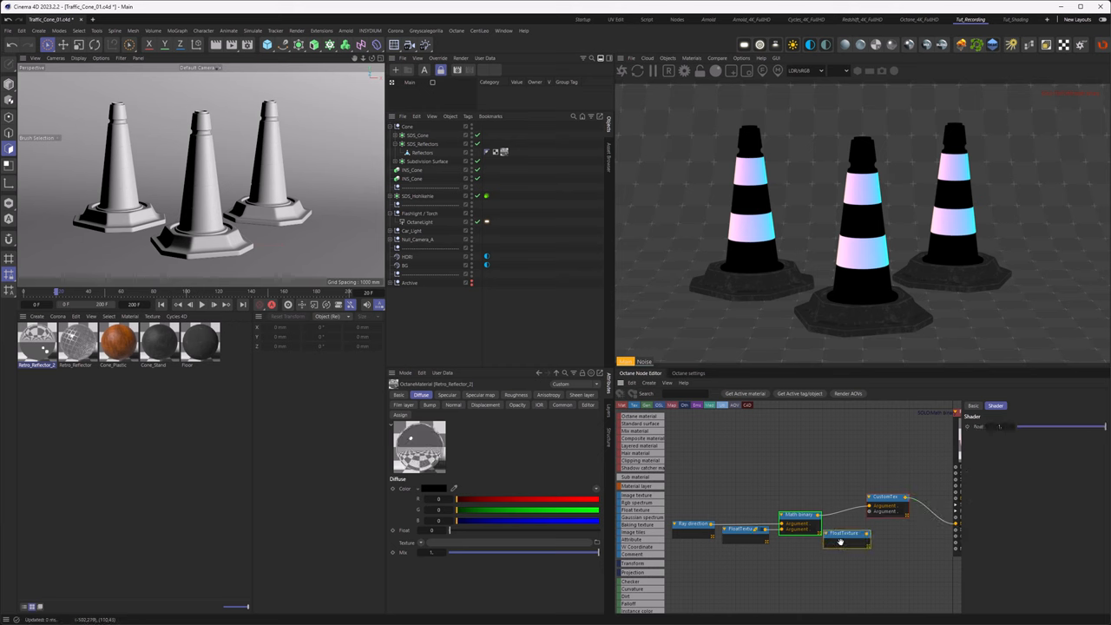
left_click_drag(840, 542, 826, 536)
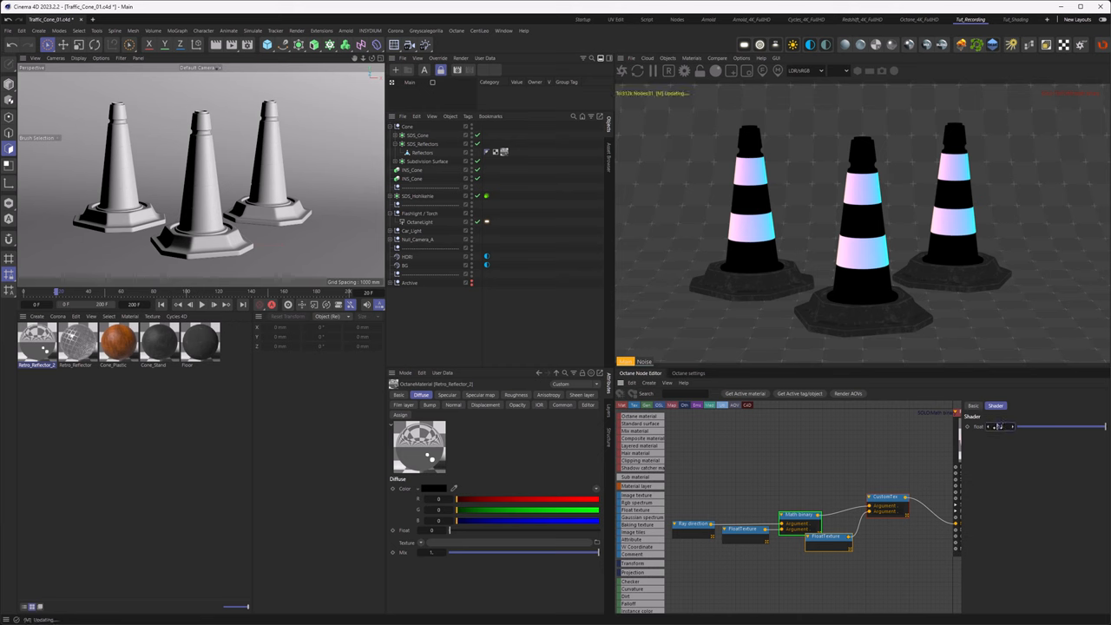
right_click(885, 504)
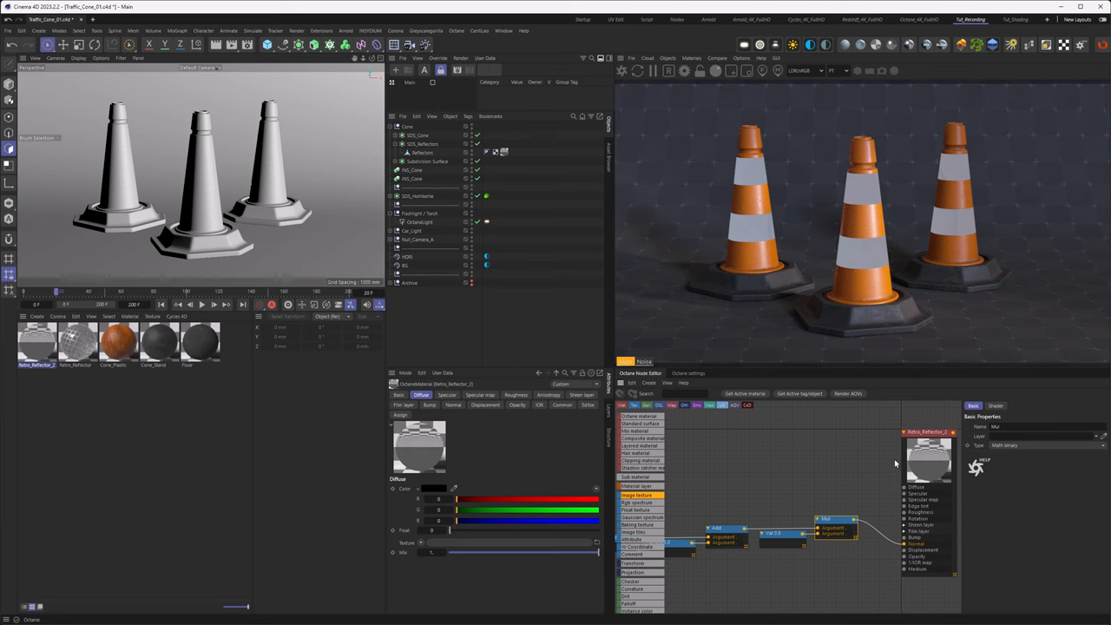
- Choose the cone material input pin that receives the stripe mask output
left_click(205, 67)
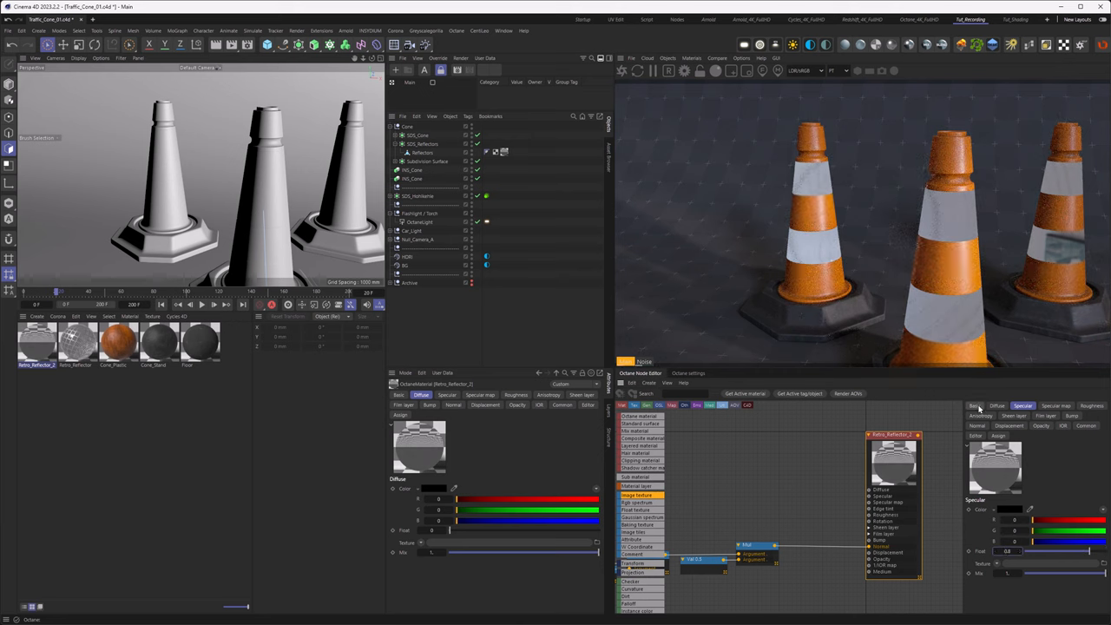
- Adjust the stripe material's type under Basic Properties for a cleaner white band
left_click(972, 405)
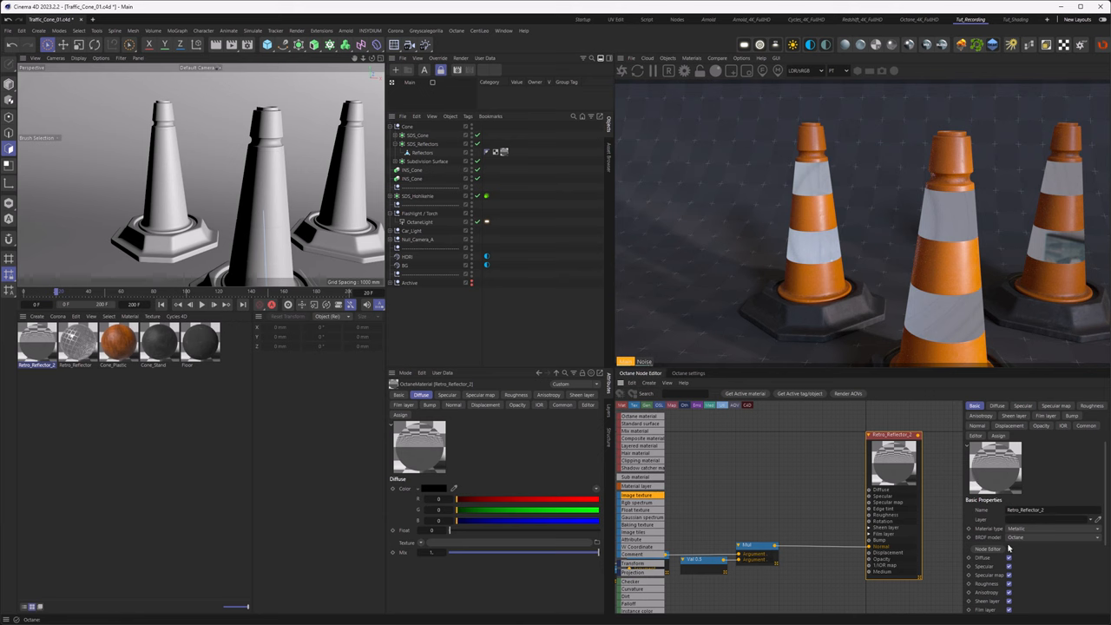
left_click(1062, 538)
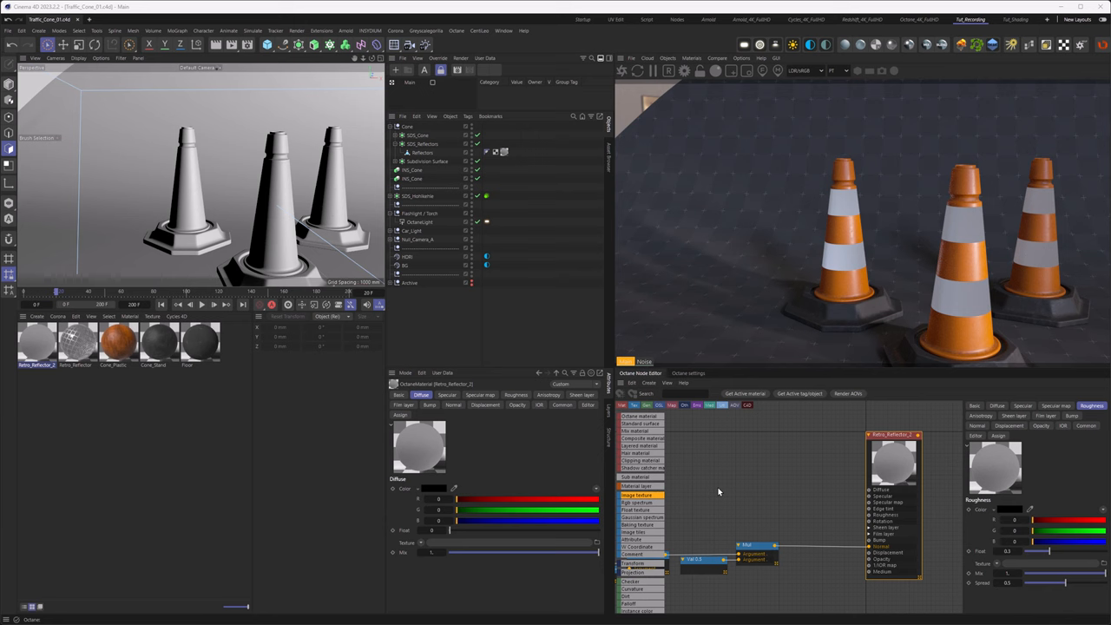
mouse_move(736, 535)
type("com")
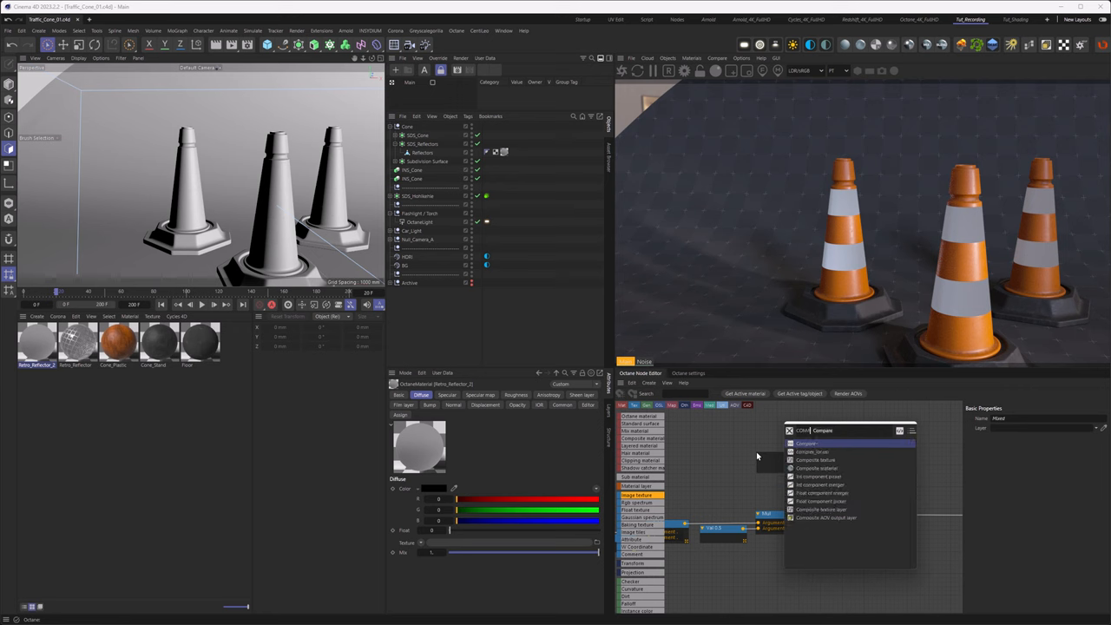
- Add a Composite Texture node, set its layer blend option, and connect it into the stripe material
left_click(819, 461)
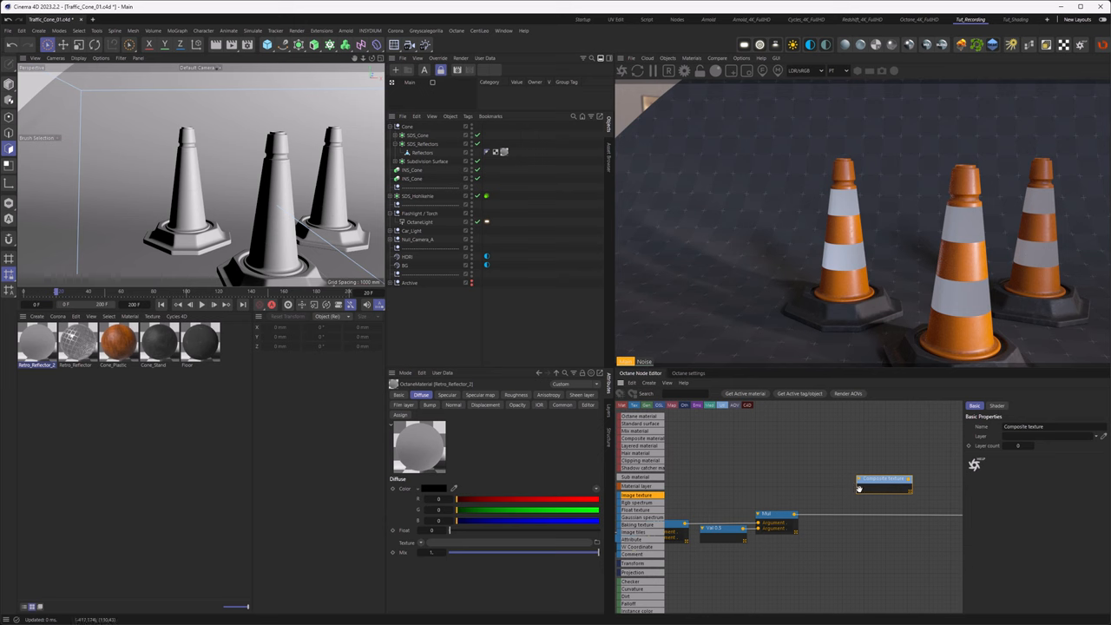
left_click(992, 406)
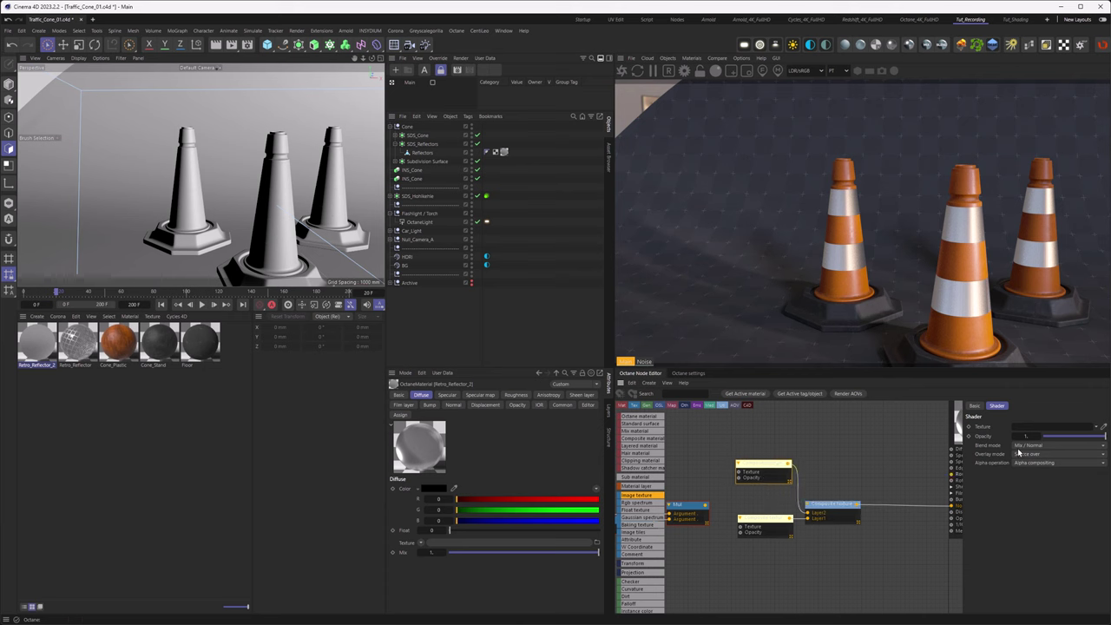
left_click(1059, 441)
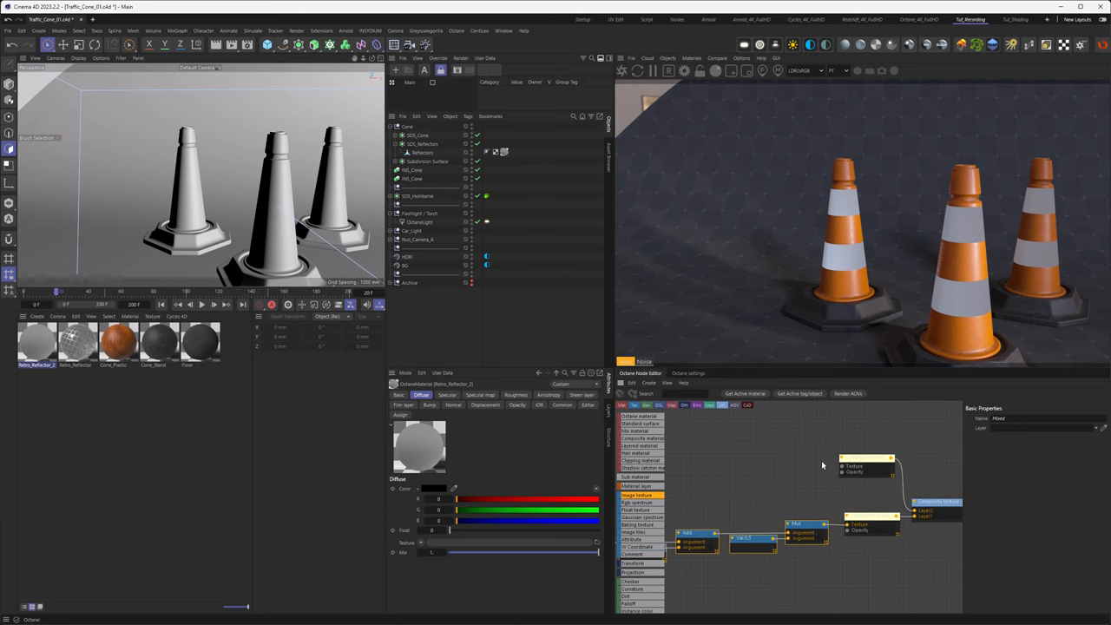
mouse_move(795, 538)
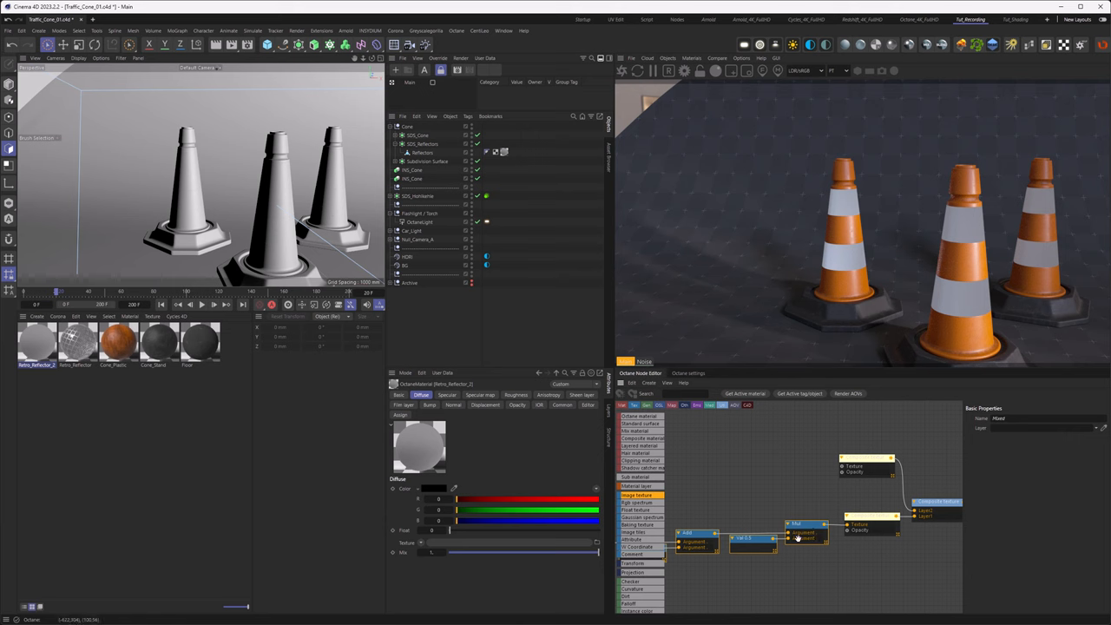
mouse_move(880, 465)
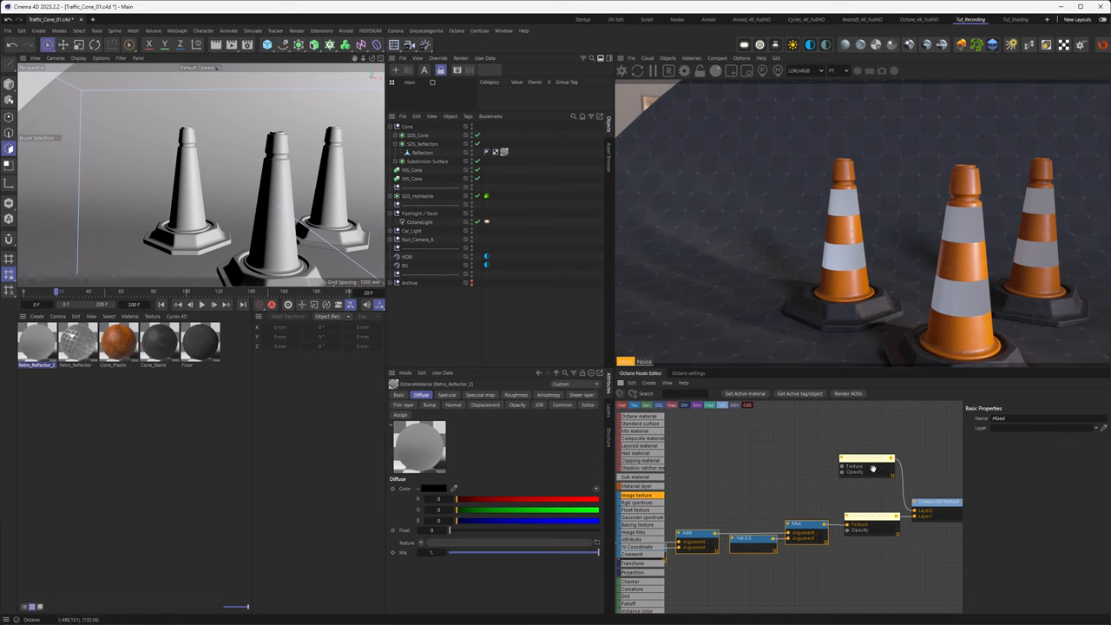
left_click(864, 467)
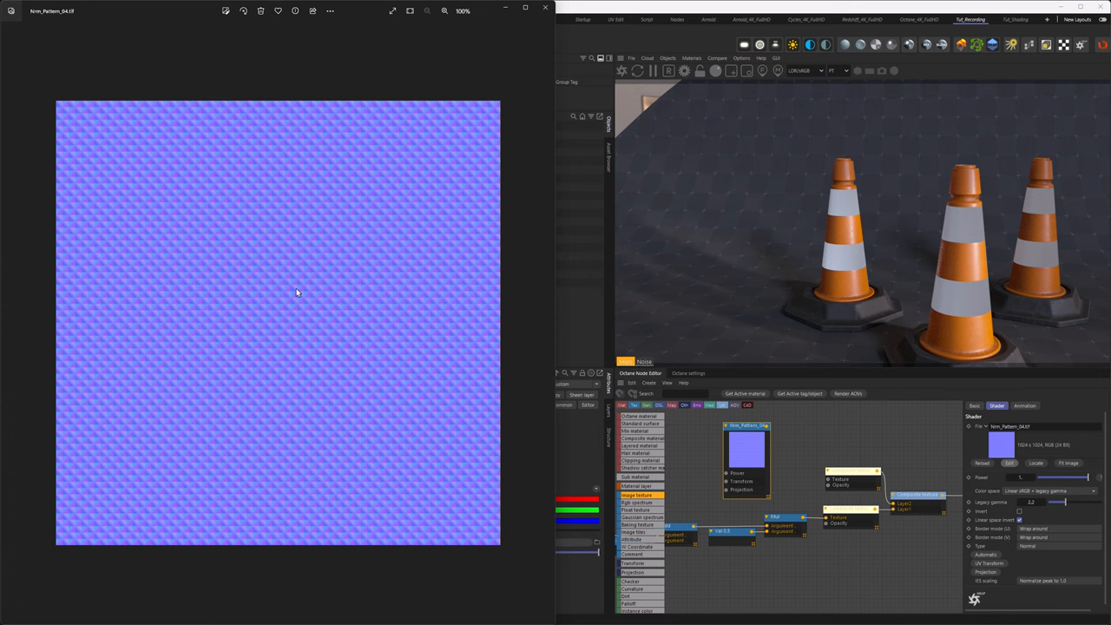
mouse_move(306, 319)
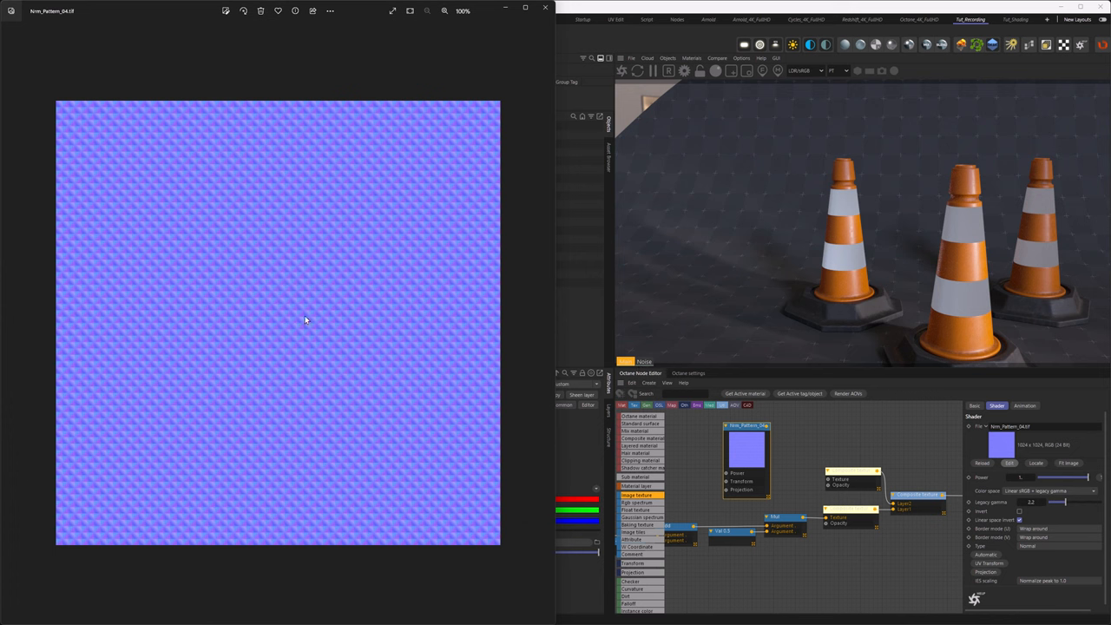
mouse_move(291, 280)
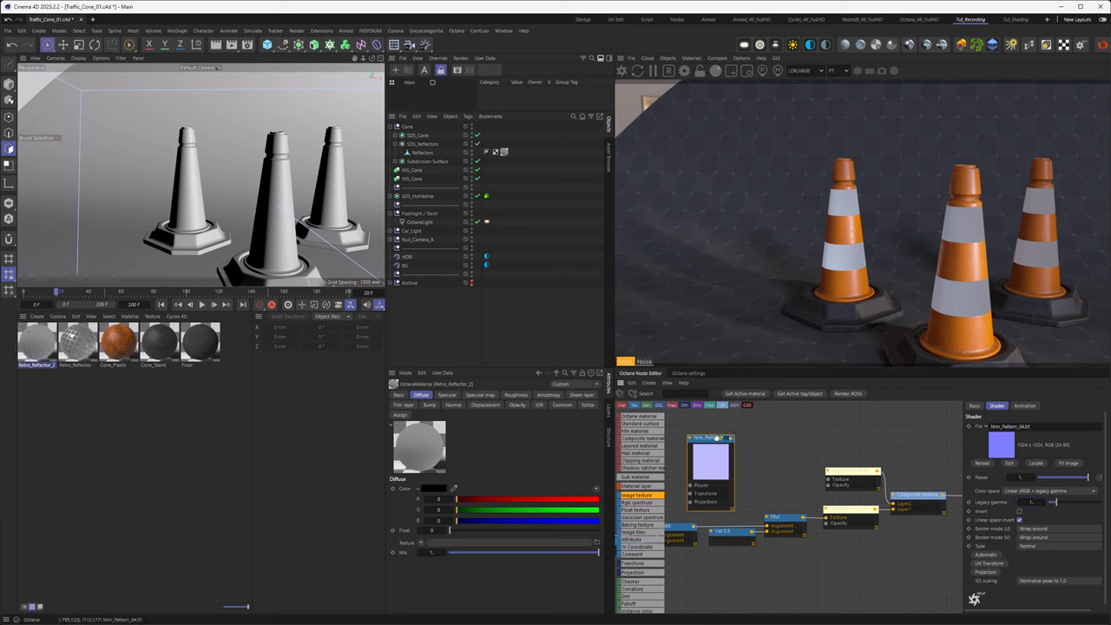
- Wire the rivet image texture into the stripe material and tune how strongly the pattern shows
left_click_drag(732, 437, 813, 479)
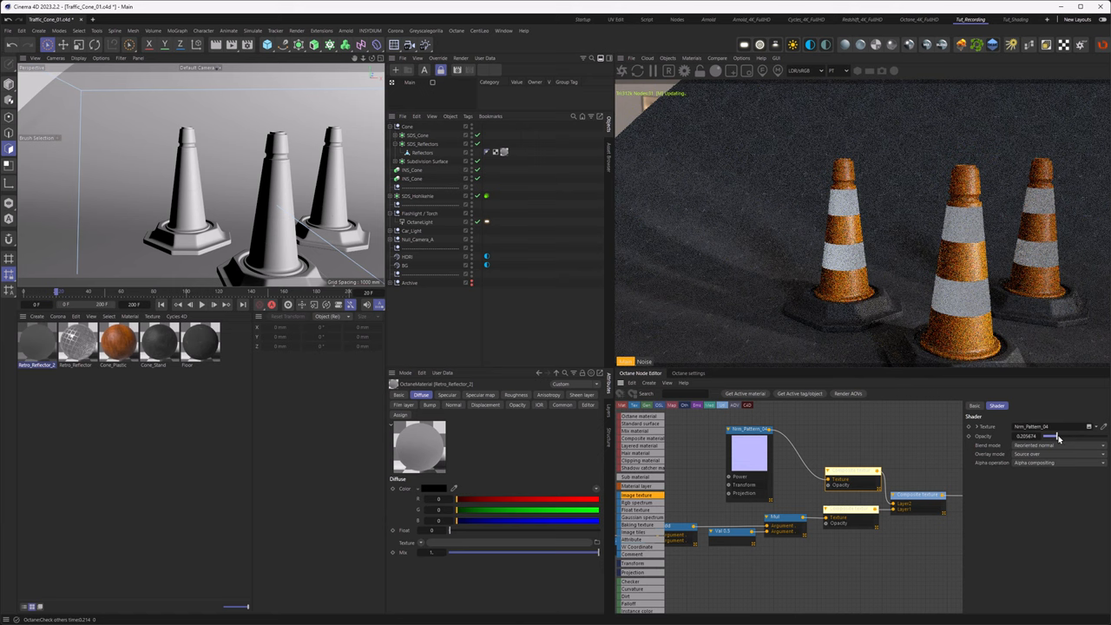
left_click_drag(1050, 436, 1085, 435)
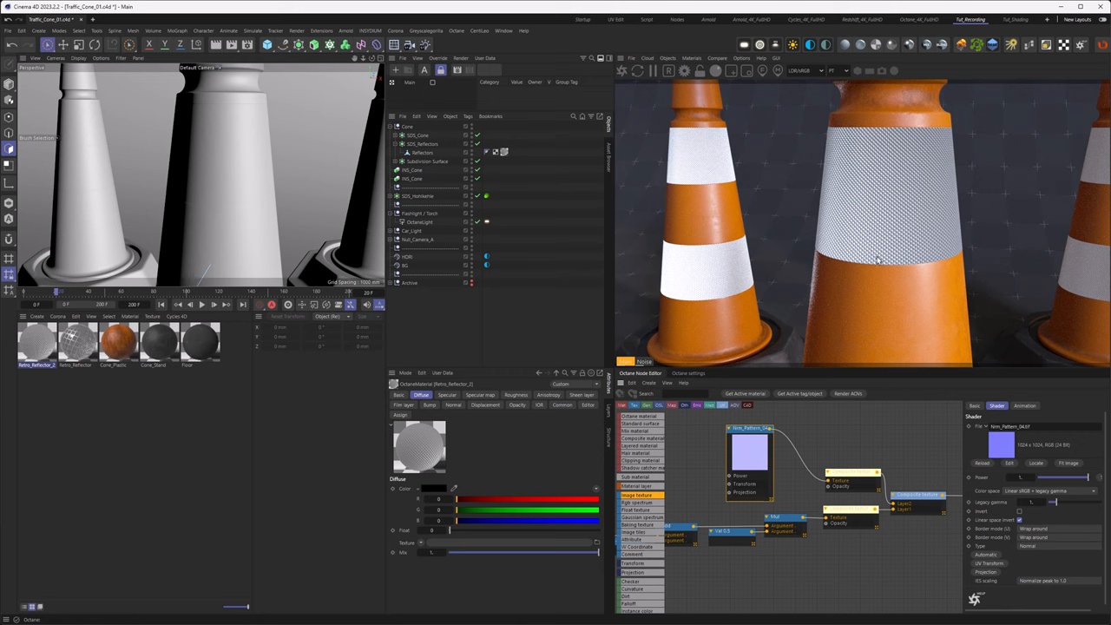
mouse_move(910, 326)
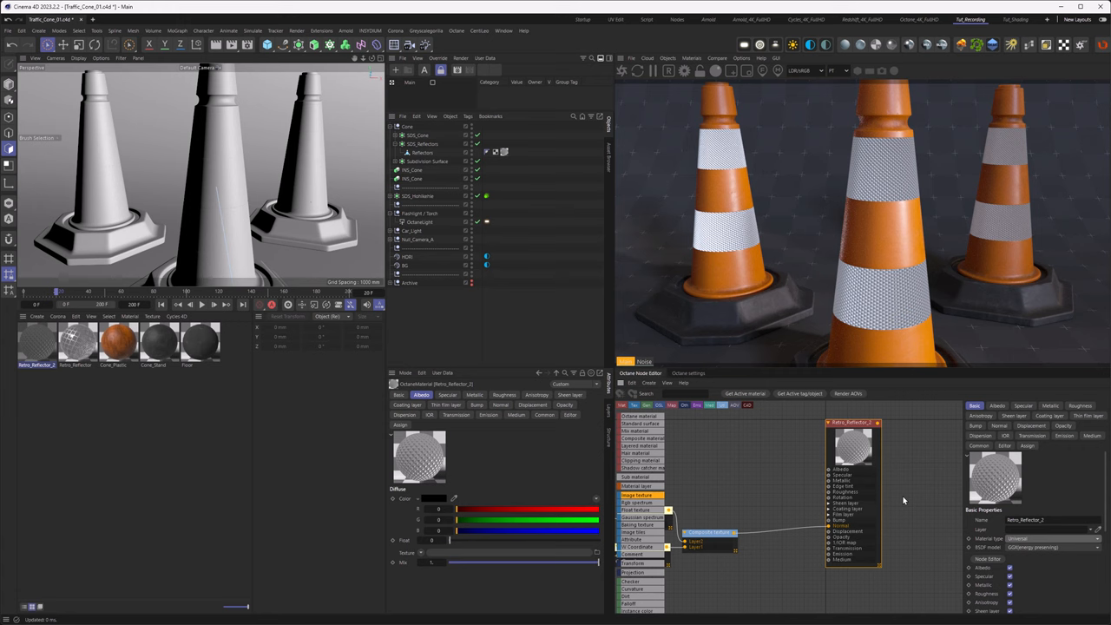
- Adjust the stripe material's Albedo and switch to its Coating layer settings
right_click(858, 455)
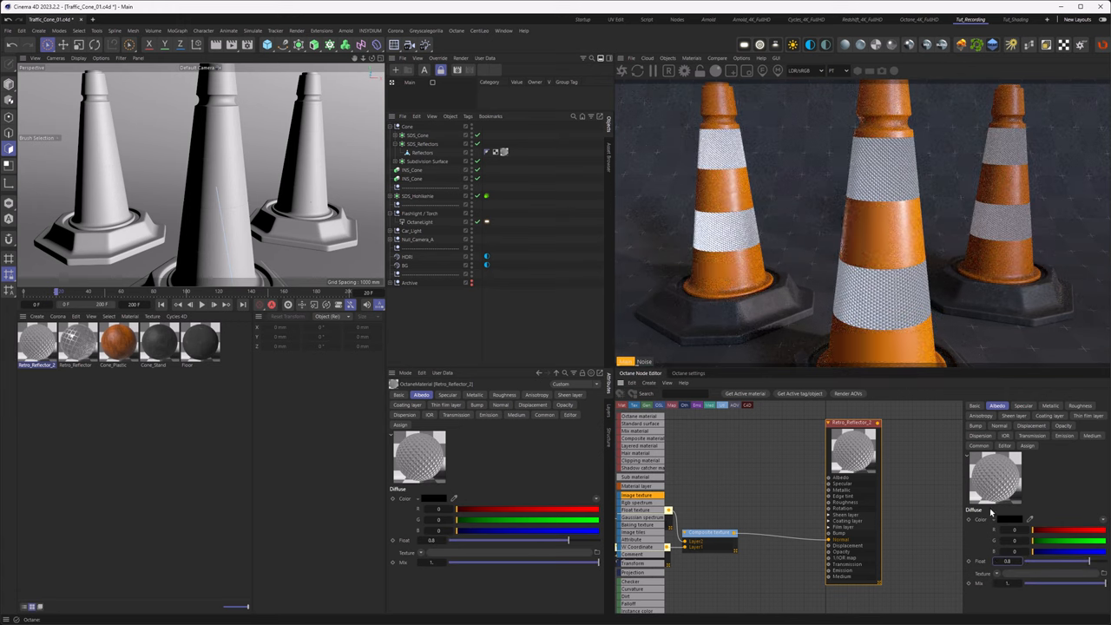
left_click(1049, 415)
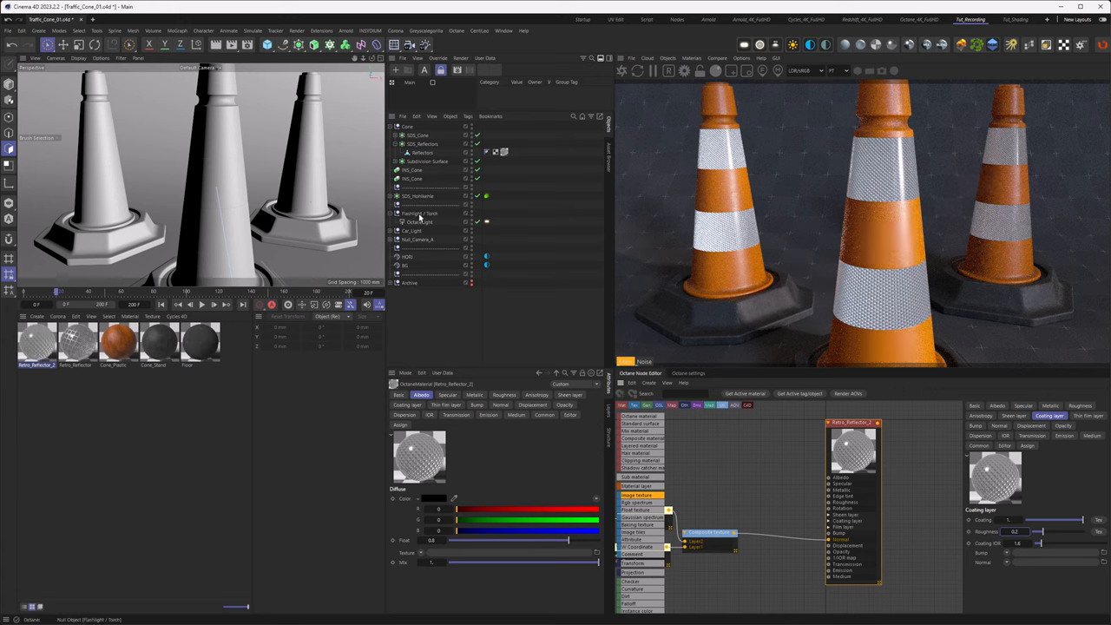
- Check the Octane Environment lighting and select the light object to review its position
left_click(208, 72)
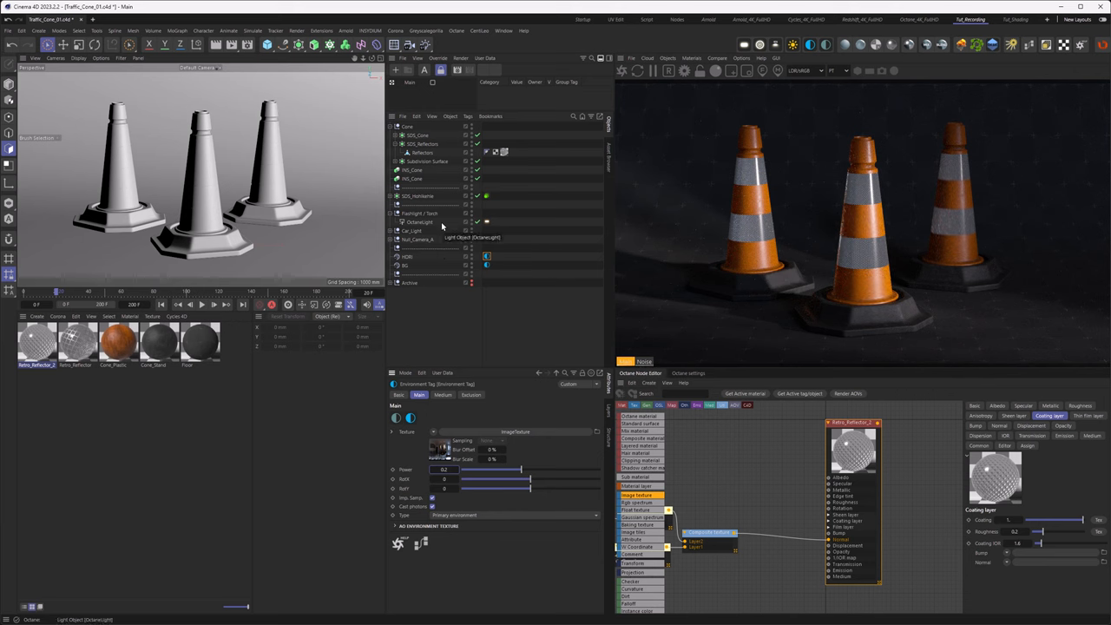
left_click(424, 212)
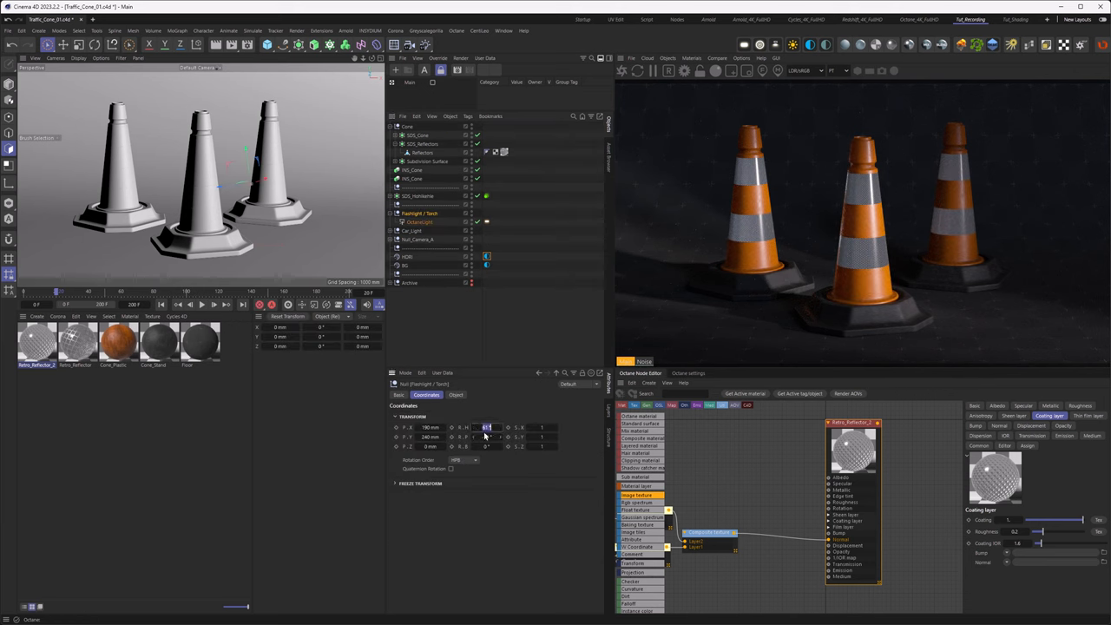